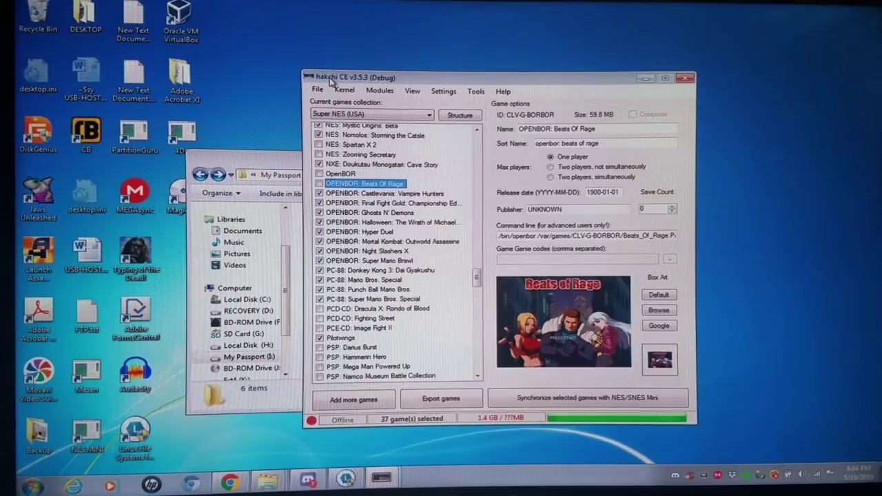
Step: Browse the Kernel and Modules menus and view the OpenBOR module in the mod hub's Special section
click(344, 91)
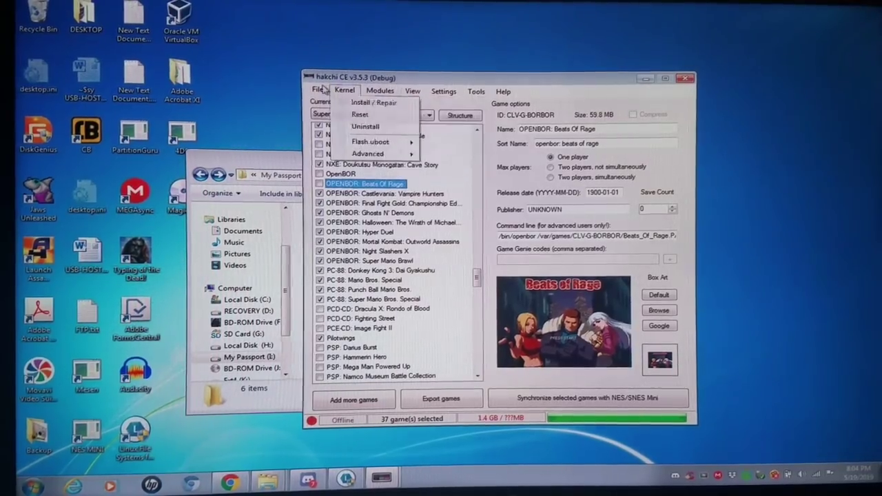
click(317, 91)
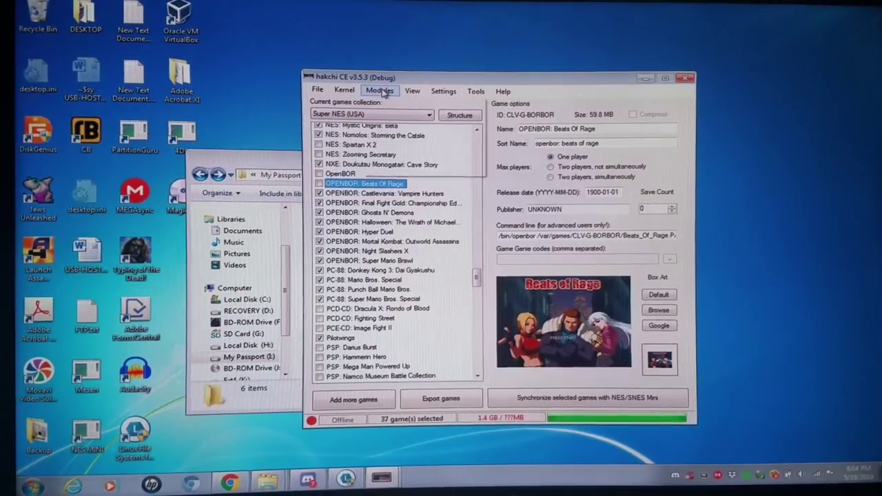
click(380, 91)
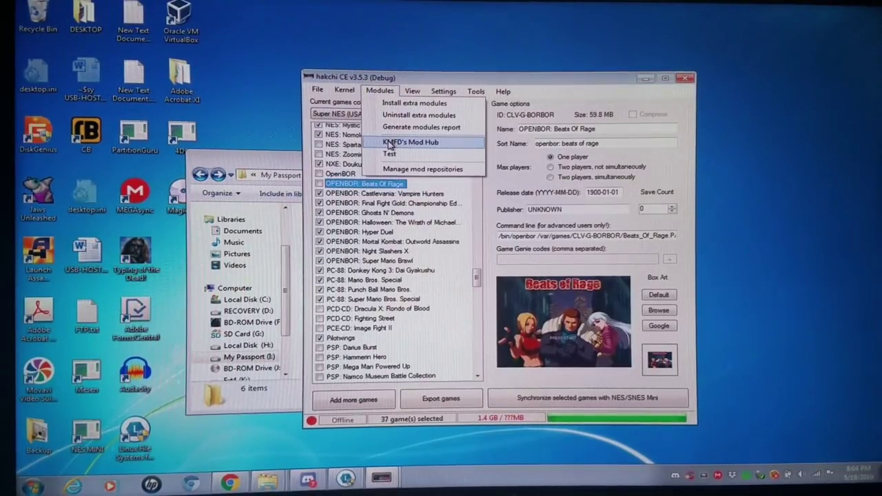
click(410, 142)
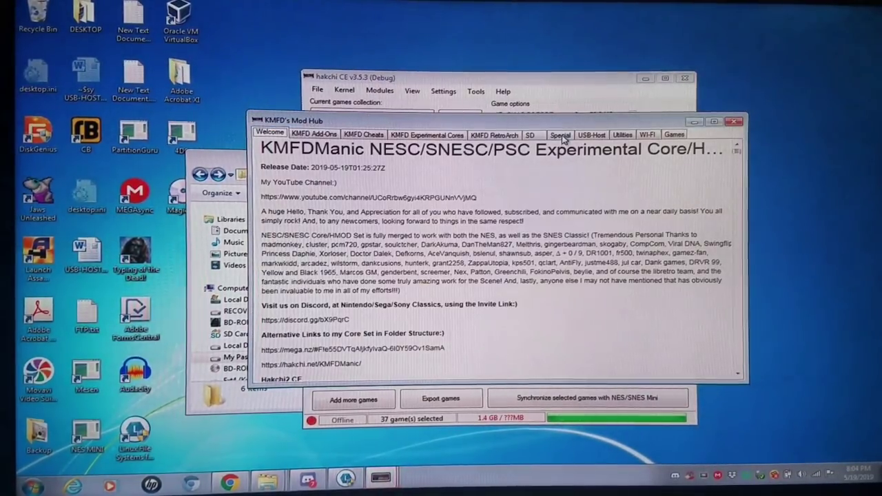
click(560, 135)
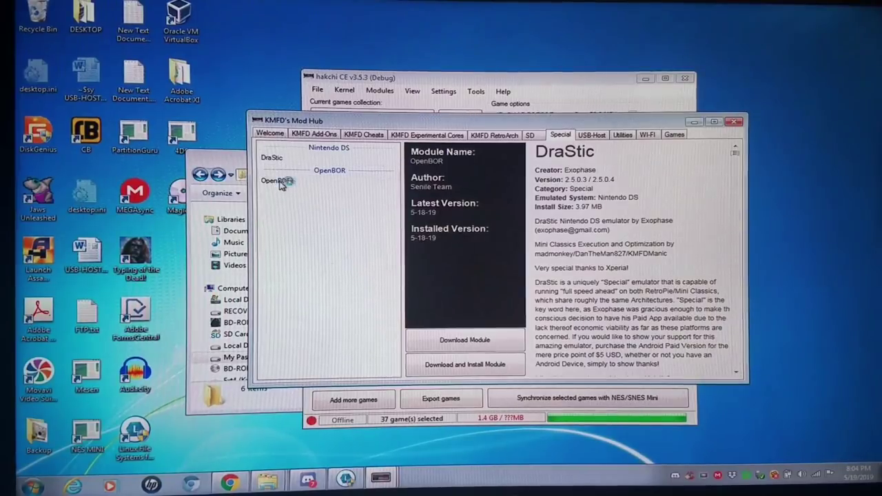
click(276, 180)
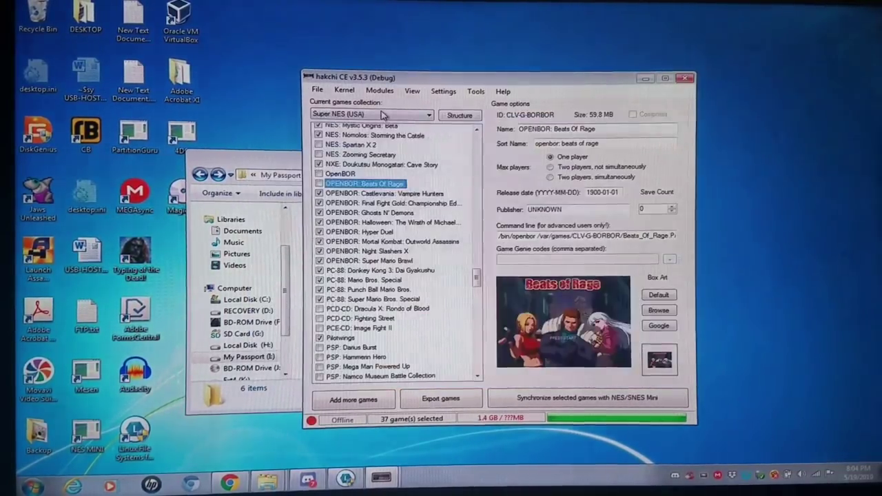
Step: In Install extra modules, tick OpenBOR in the Special section and confirm with OK
click(379, 90)
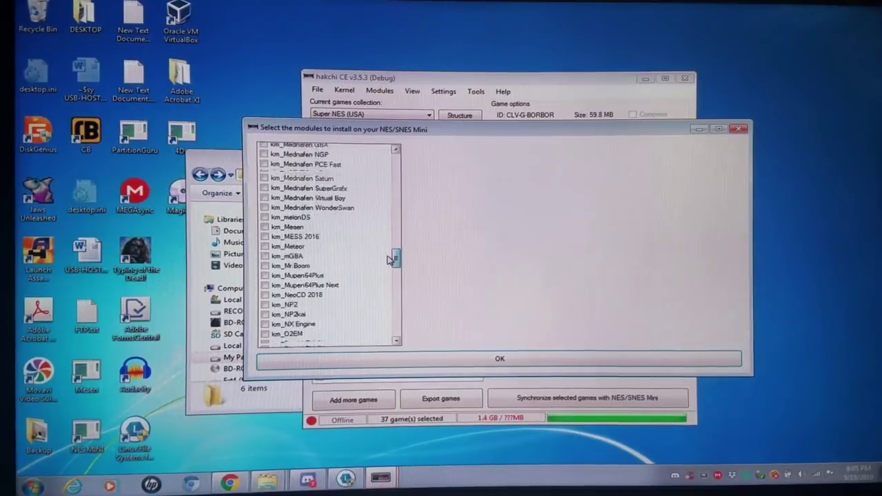
scroll(down, 3)
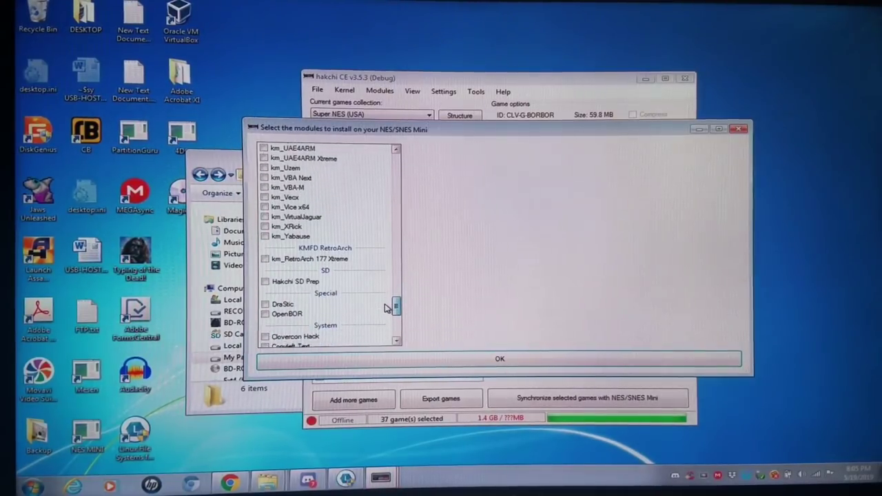
click(287, 304)
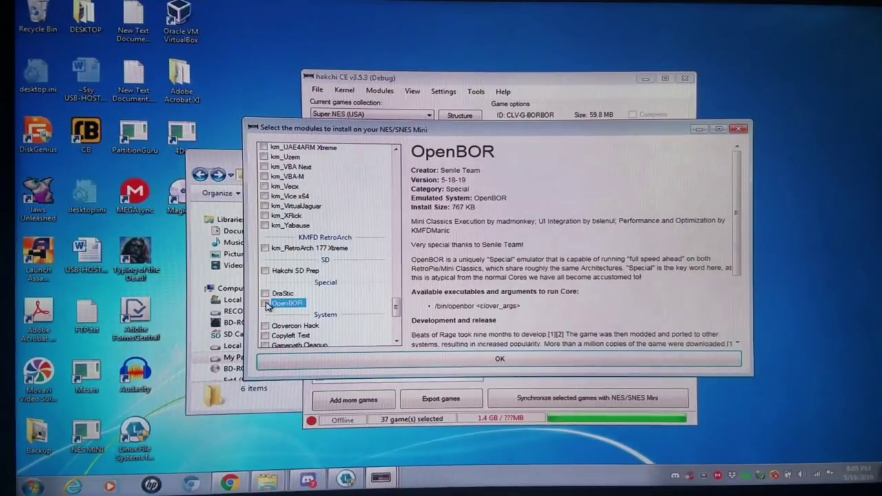
click(265, 304)
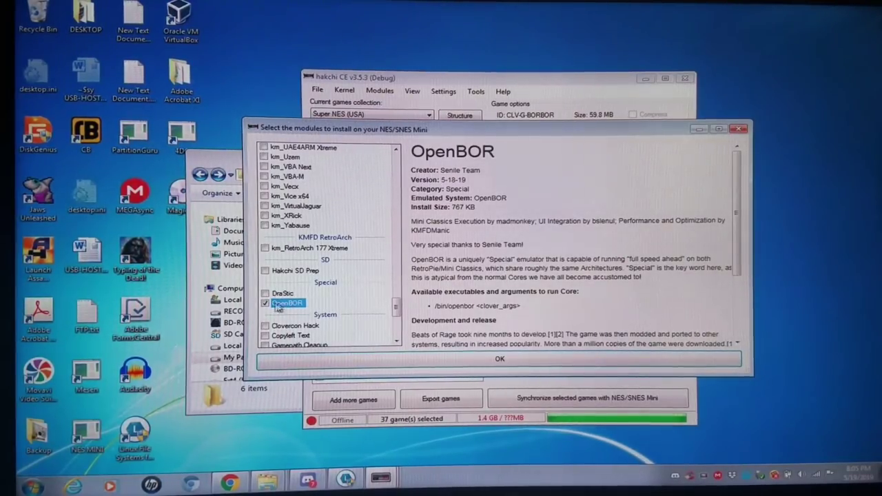
click(499, 358)
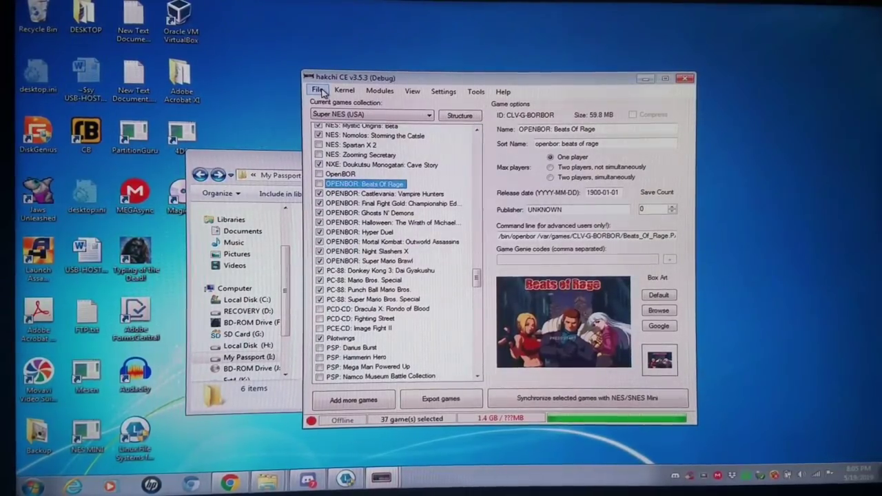
Step: Untick 'Compress games when adding' in Settings, then bring up the File menu
click(444, 91)
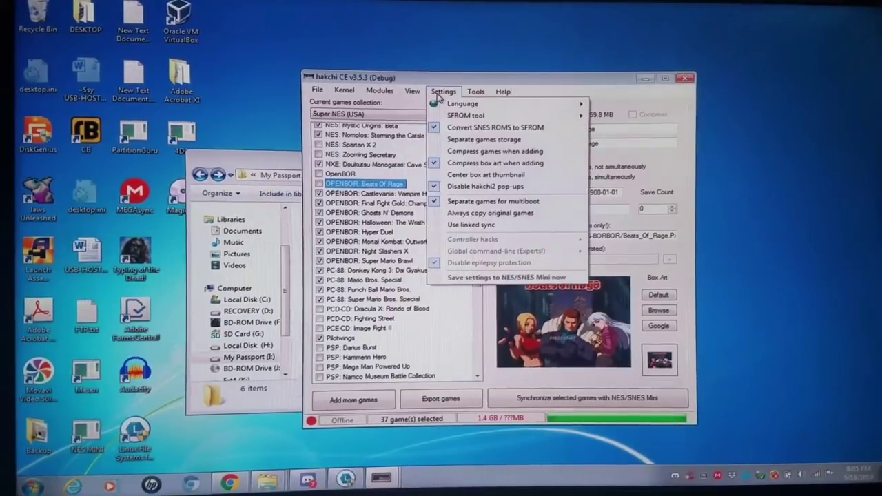
mouse_move(495, 151)
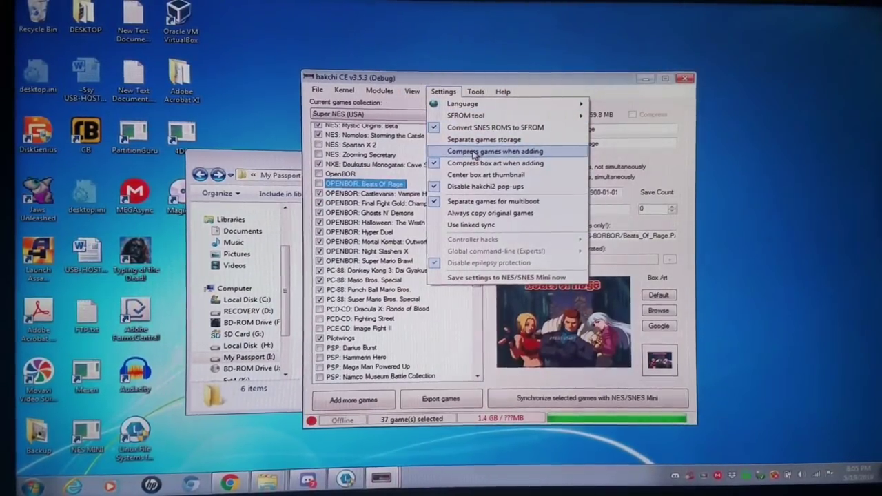
click(494, 150)
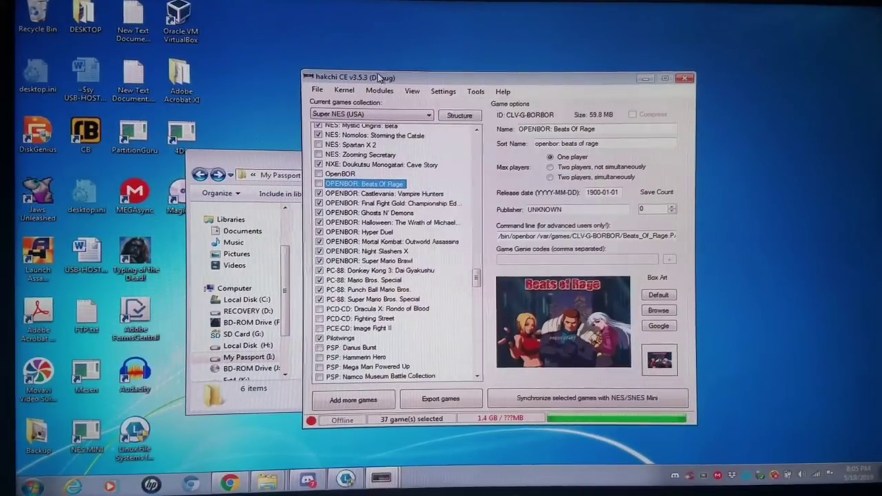
click(317, 91)
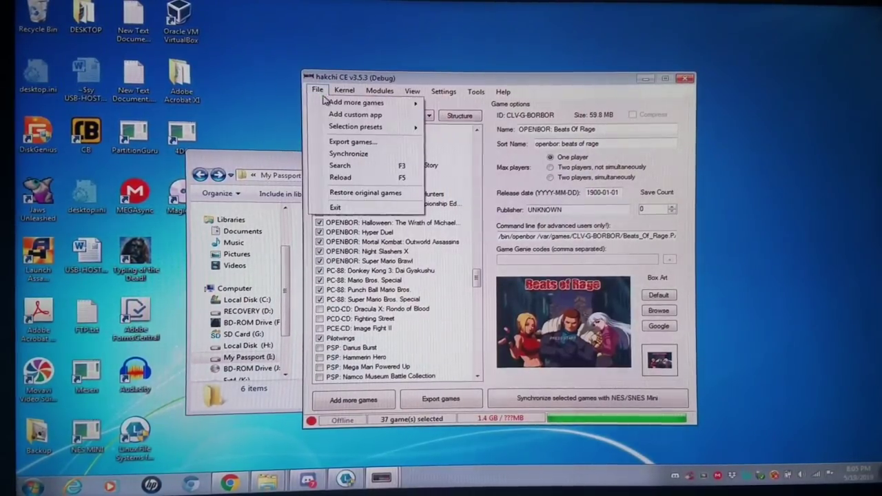
Step: Via Add more games, open the _OpenBOR Test folder and the Power Rangers Beats of Power .7z archive
click(355, 102)
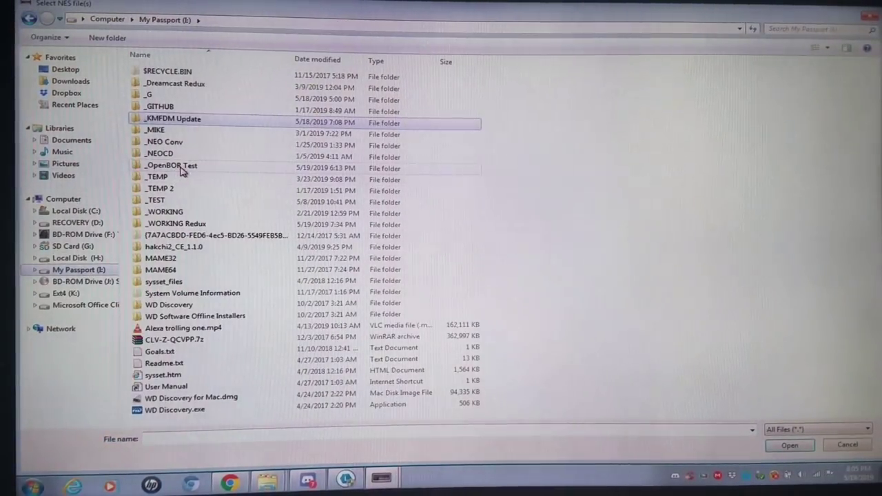
double_click(171, 165)
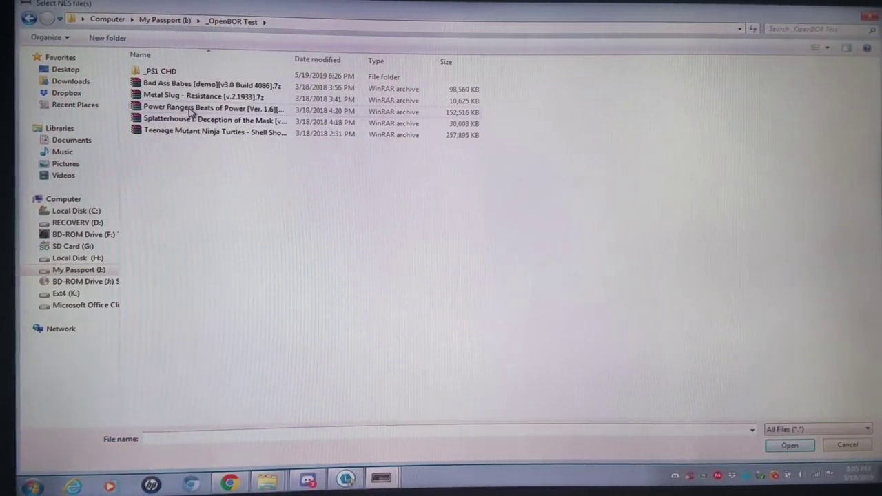
mouse_move(200, 109)
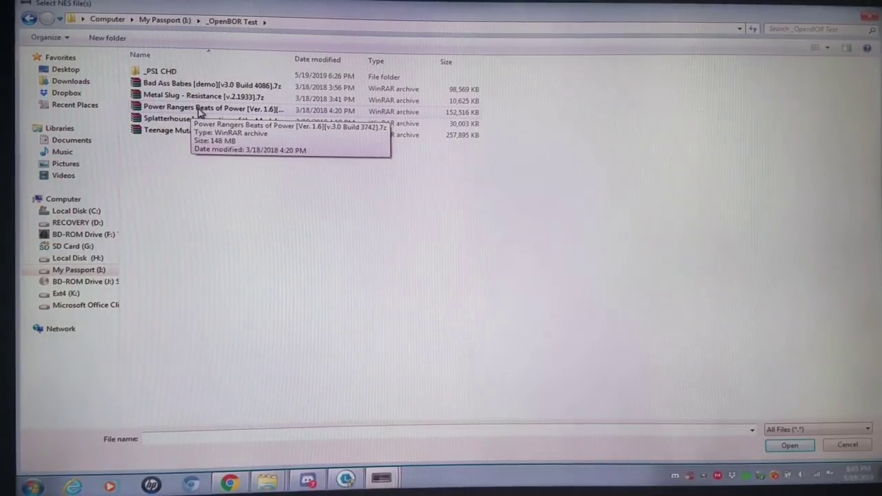
click(206, 110)
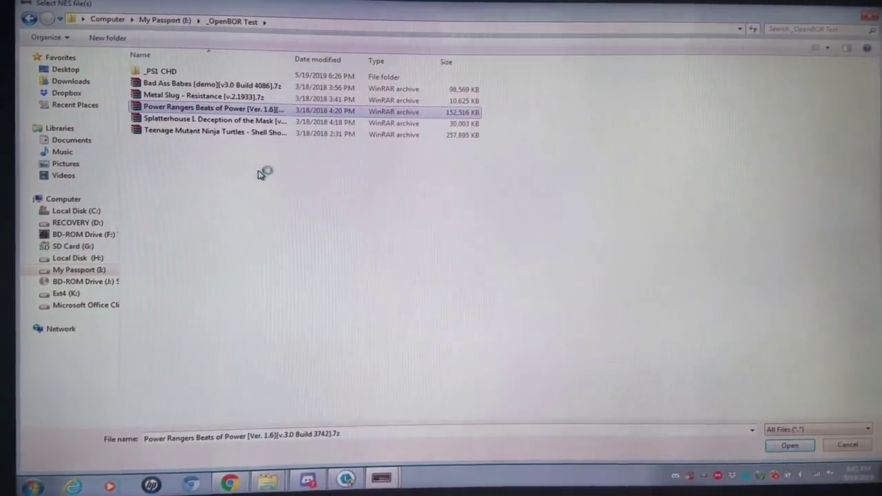
double_click(212, 108)
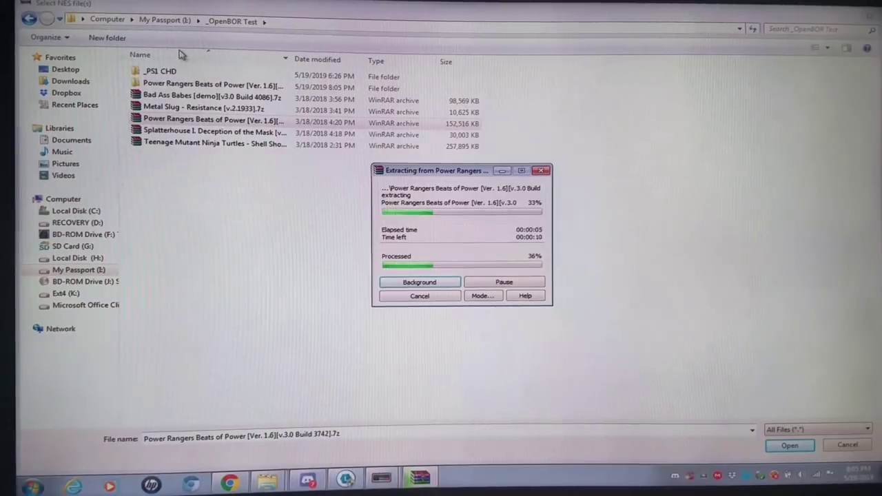
Step: Open the extracted folder's Paks folder, check the .pak file's name and add it as a game
double_click(210, 84)
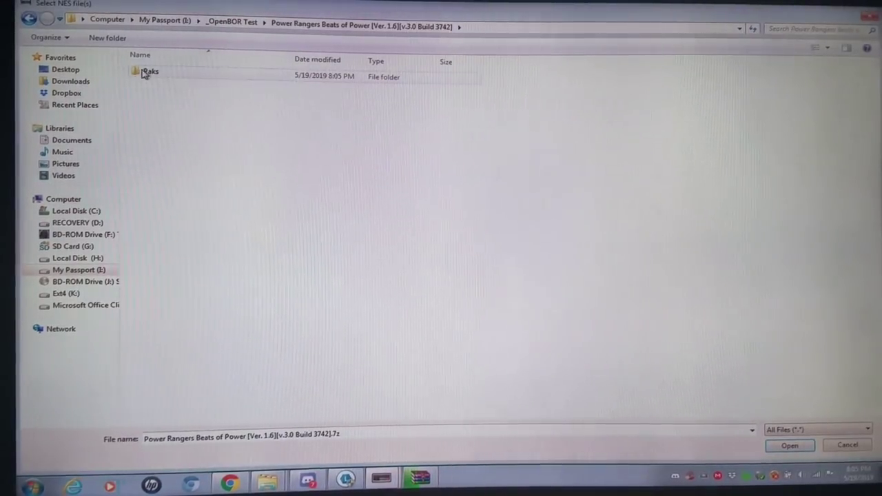
double_click(149, 72)
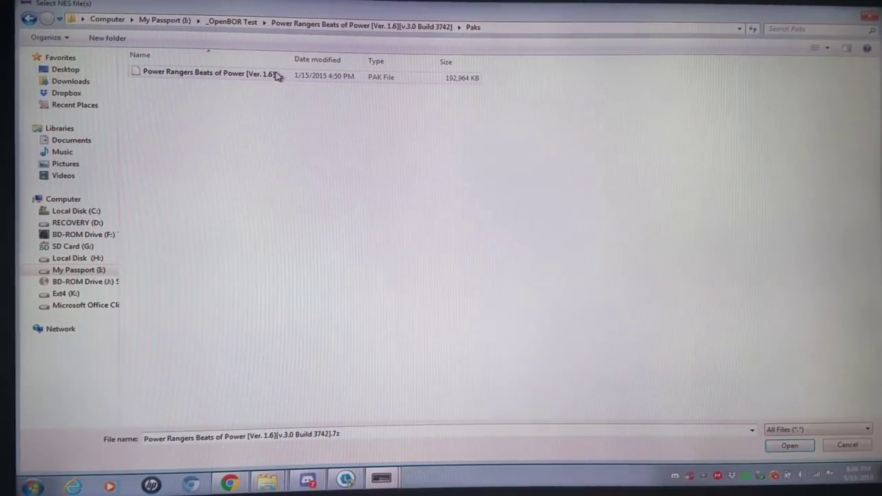
right_click(207, 73)
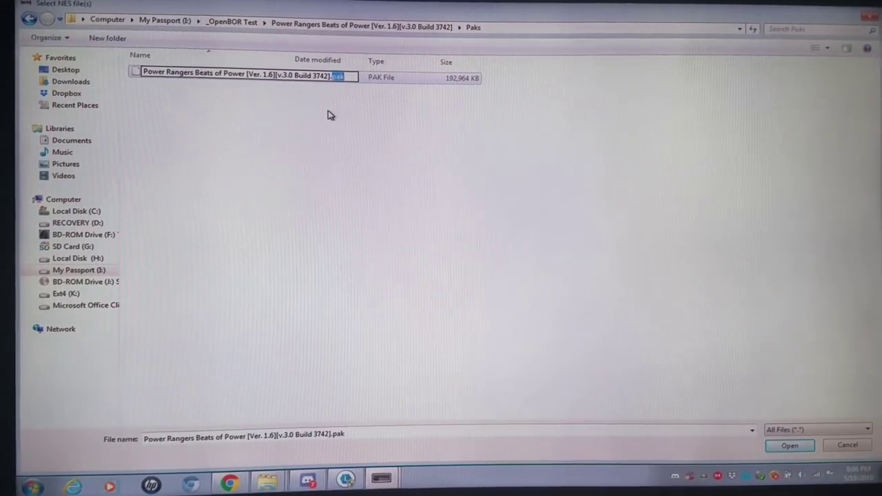
click(237, 107)
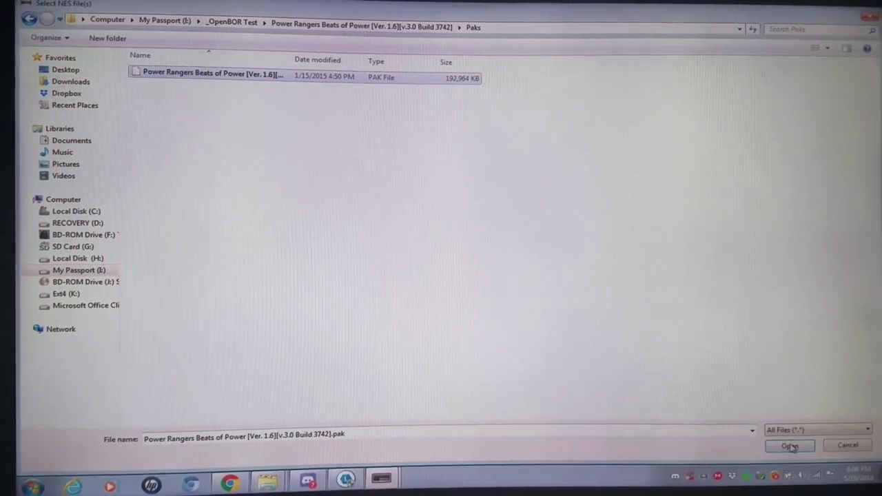
click(788, 447)
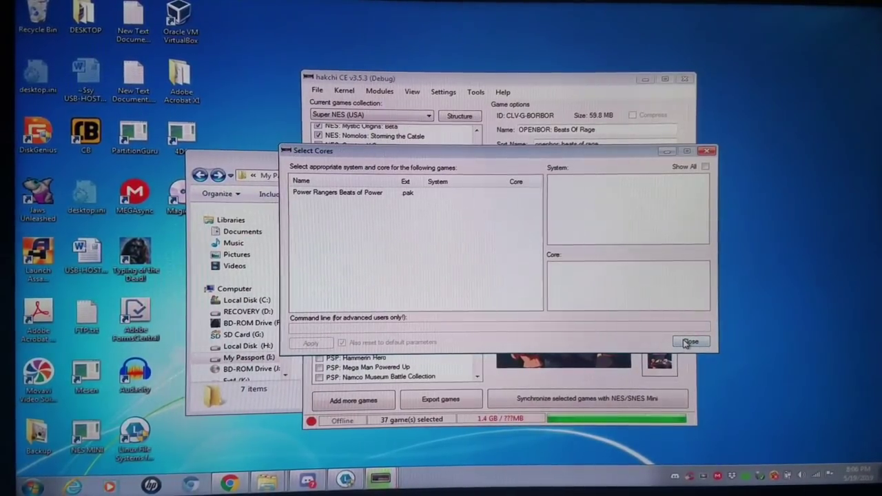
Step: Close Select Cores and pick a Google box-art image for Power Rangers Beats of Power
click(690, 342)
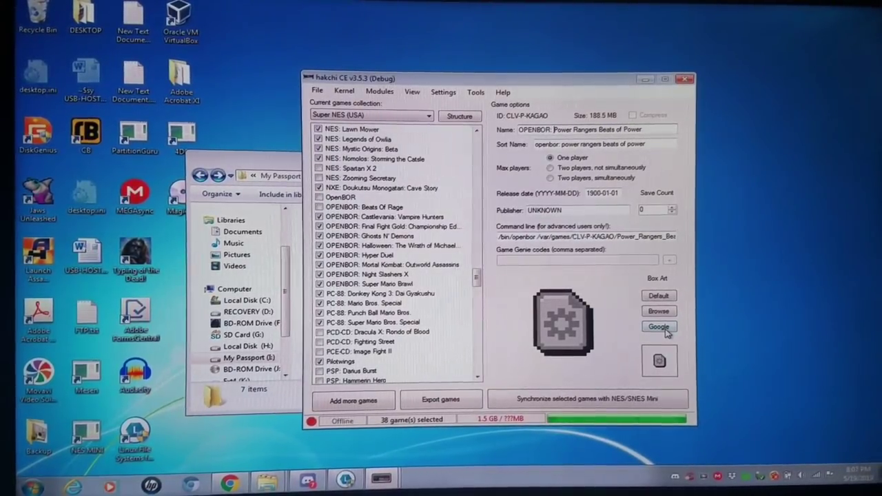
click(659, 326)
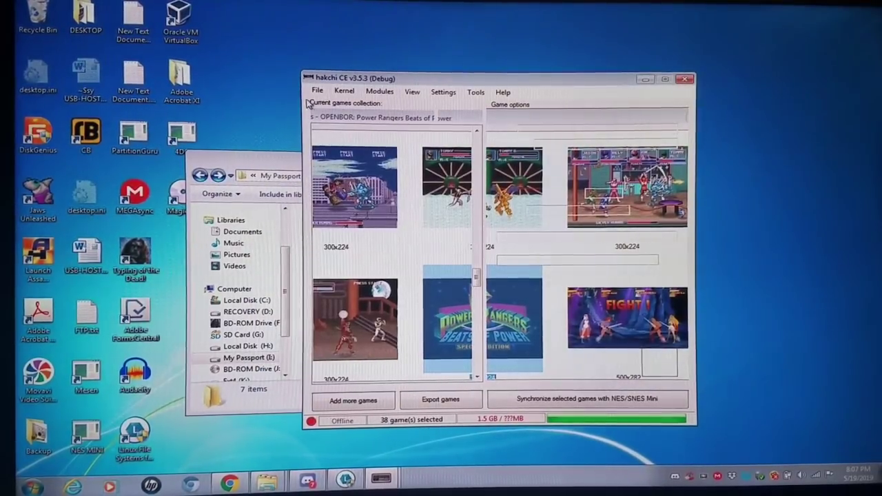
click(318, 91)
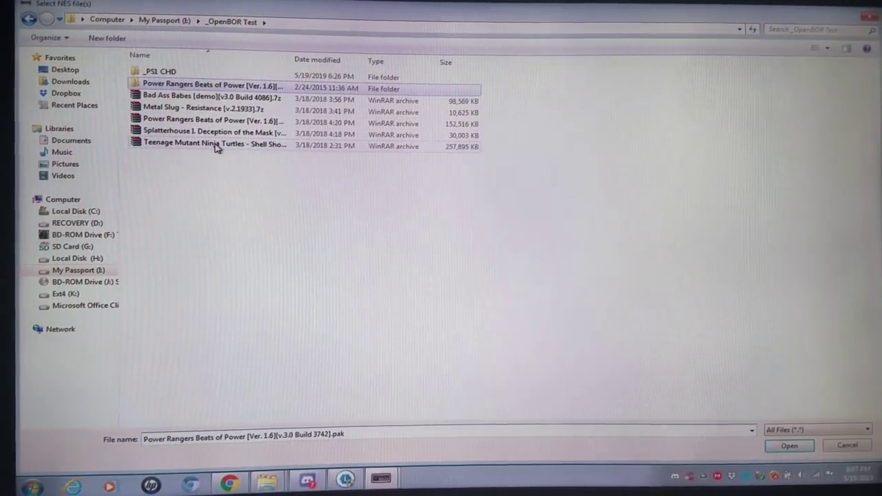
Step: Extract Here the TMNT Shell Shocked and Splatterhouse 7z archives in the file picker
right_click(214, 143)
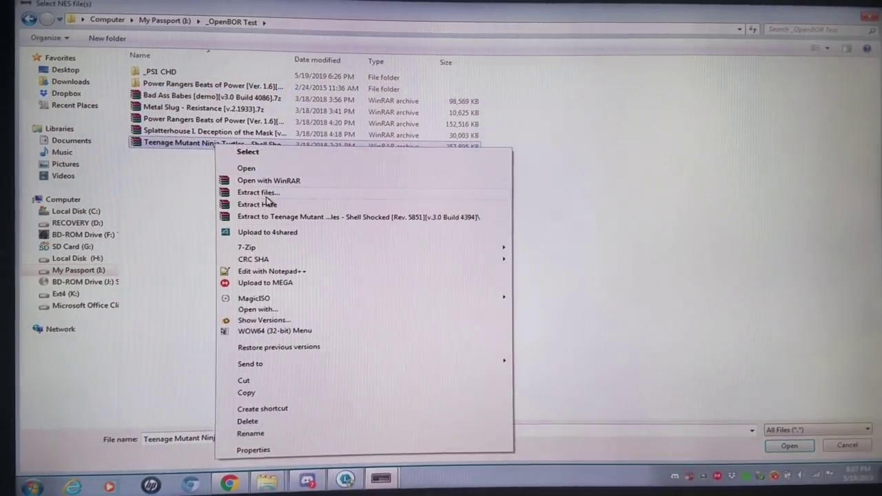
click(256, 204)
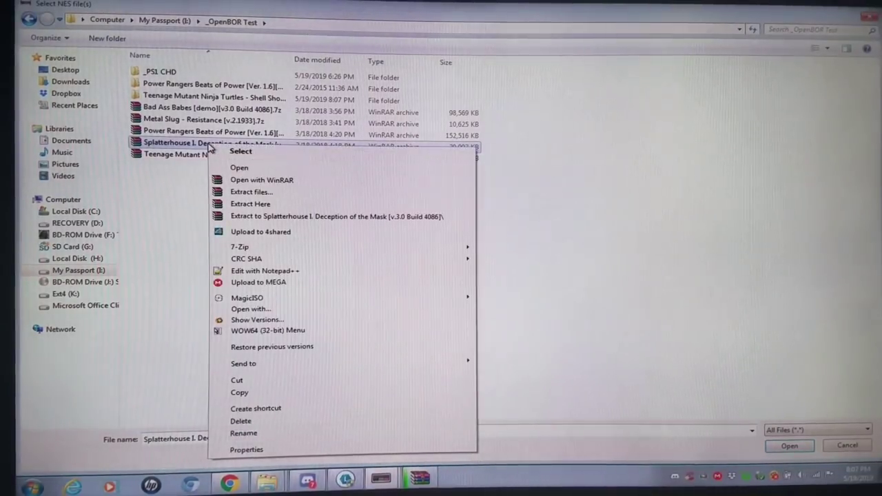
mouse_move(265, 209)
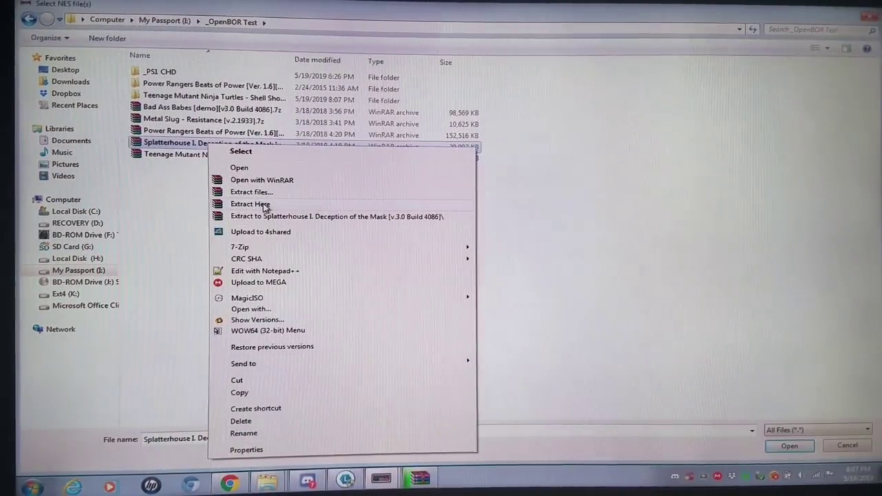
click(251, 204)
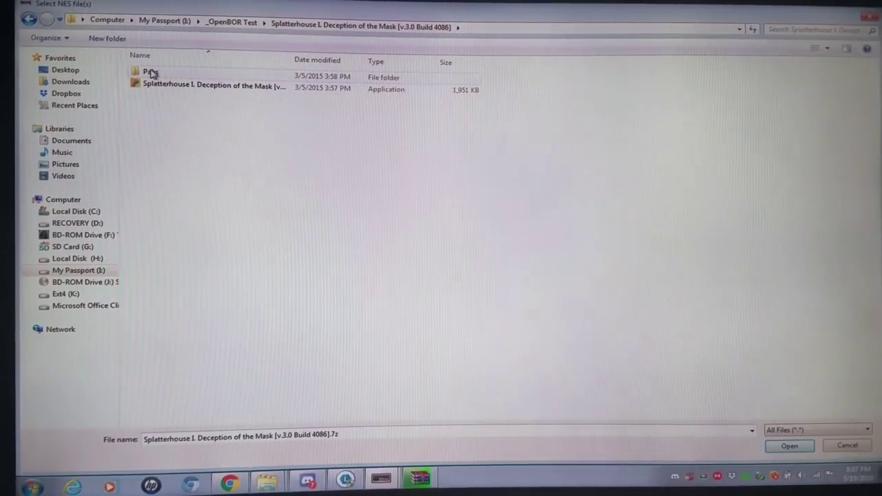
Step: Open Splatterhouse's Paks folder and check the .PAK file via its context menu
double_click(149, 72)
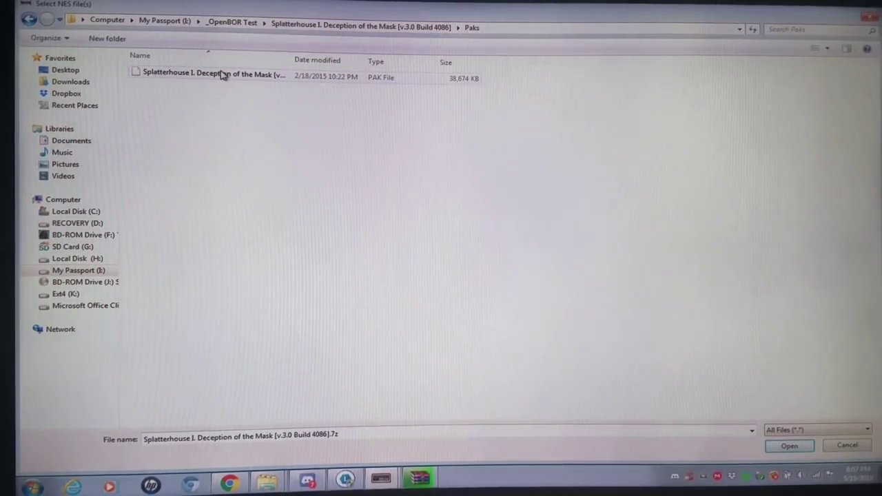
right_click(207, 73)
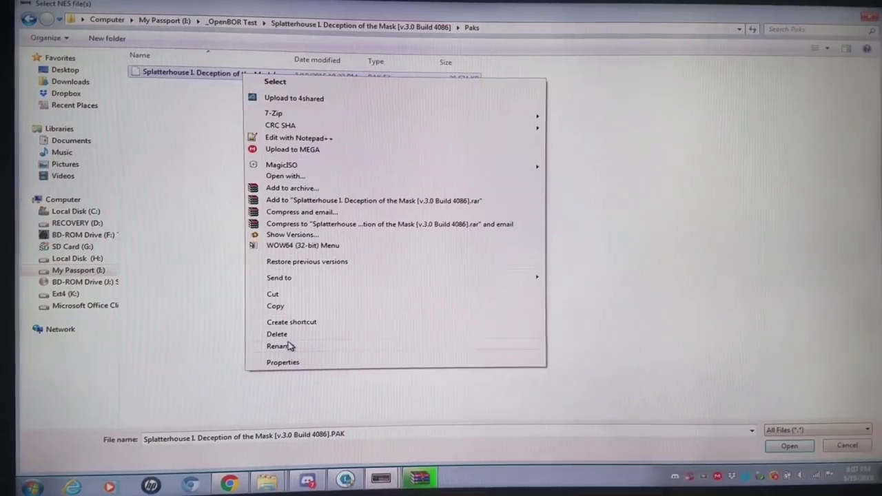
click(277, 346)
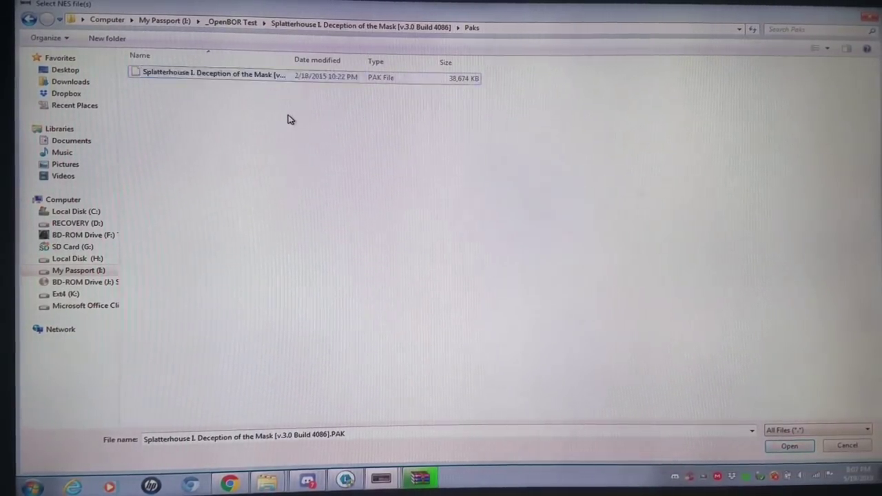
click(213, 74)
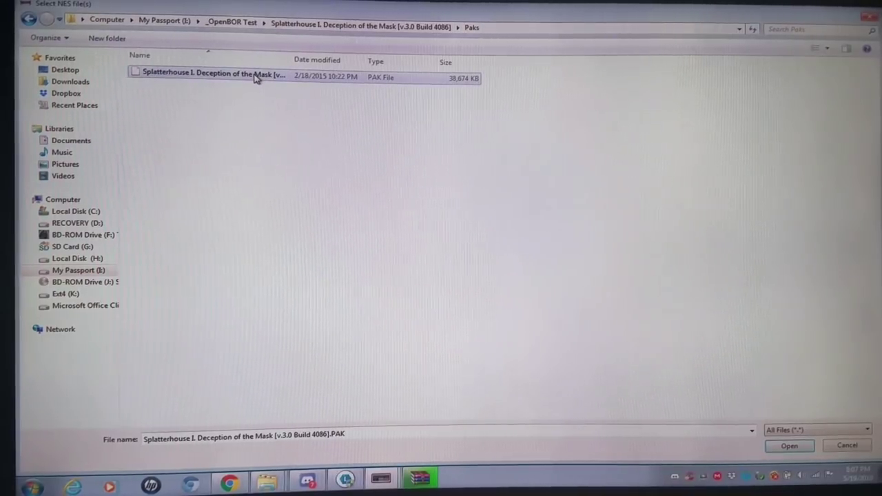
Step: Add the Splatterhouse PAK as a game, close Select Cores and search Google for its box art
click(788, 447)
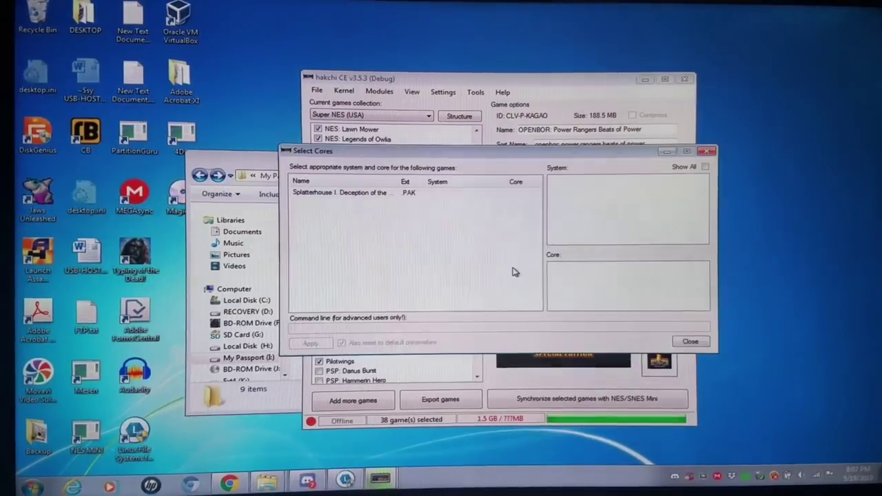
click(689, 342)
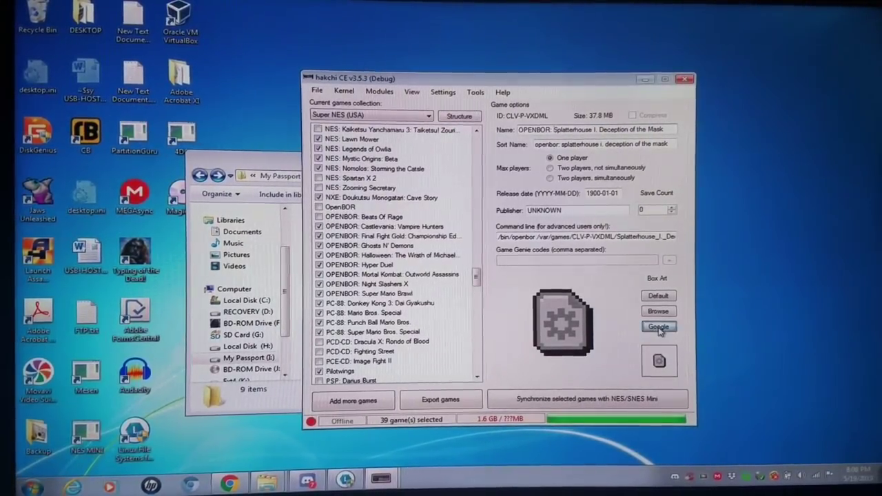
click(658, 327)
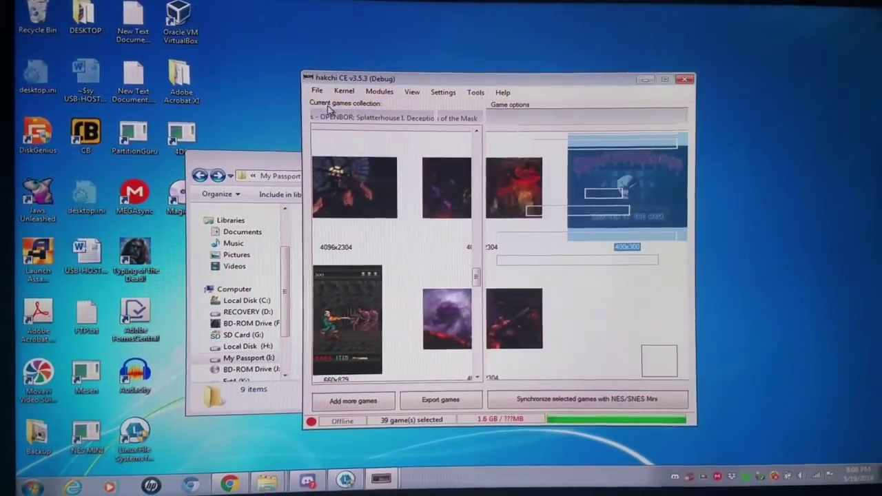
Step: Pick Splatterhouse's cover image, add the TMNT Shell Shocked PAK and choose its Google box art
click(317, 91)
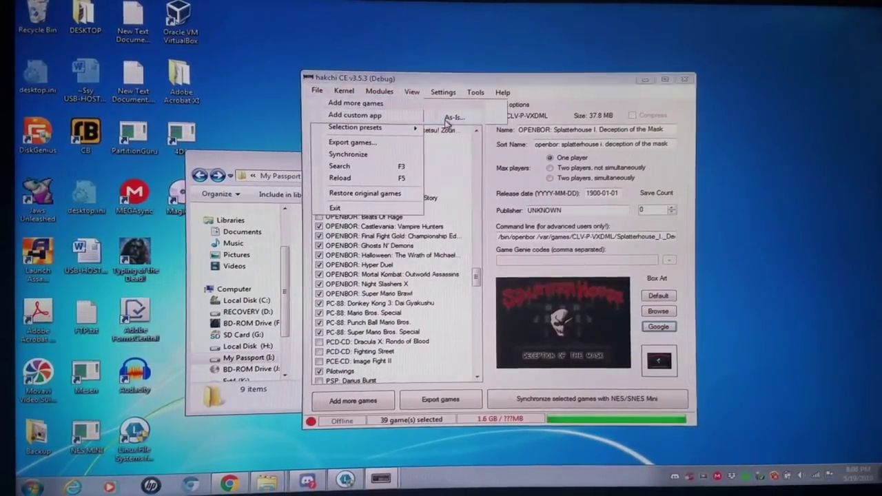
click(659, 312)
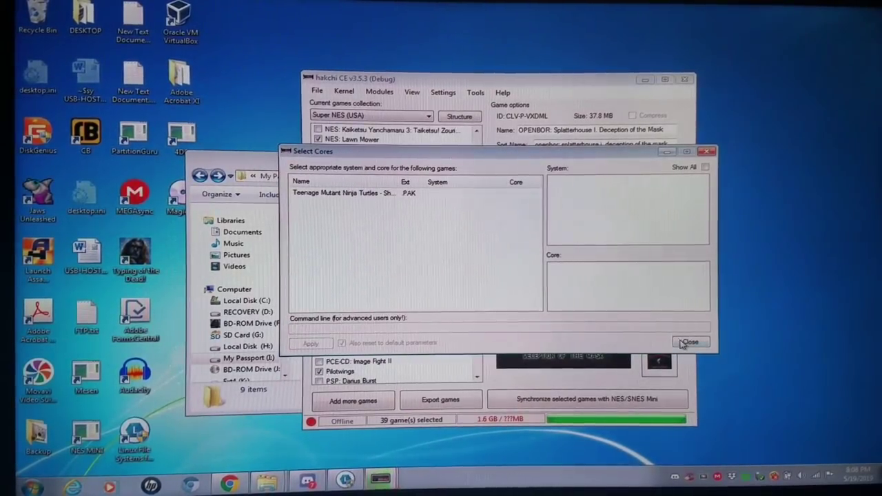
click(689, 342)
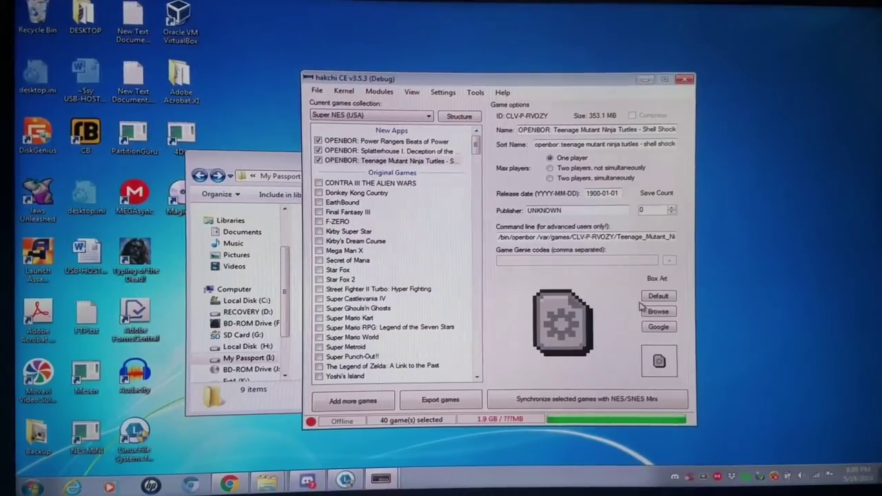
click(658, 327)
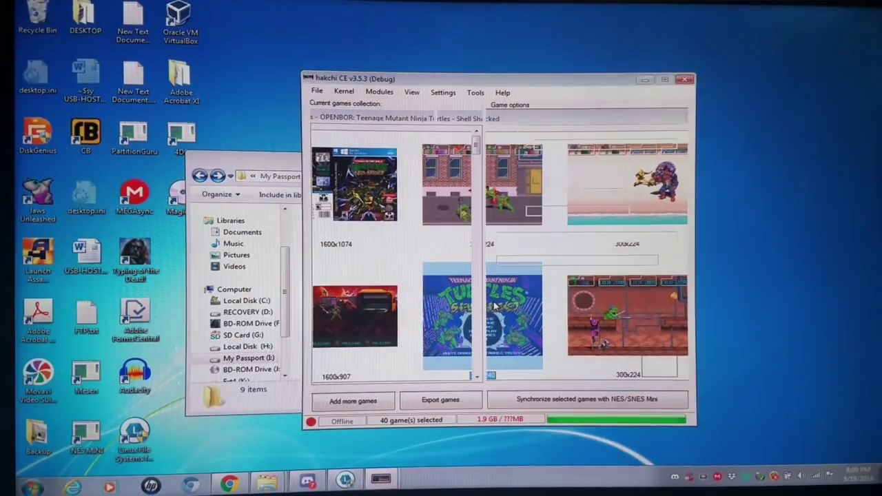
click(317, 91)
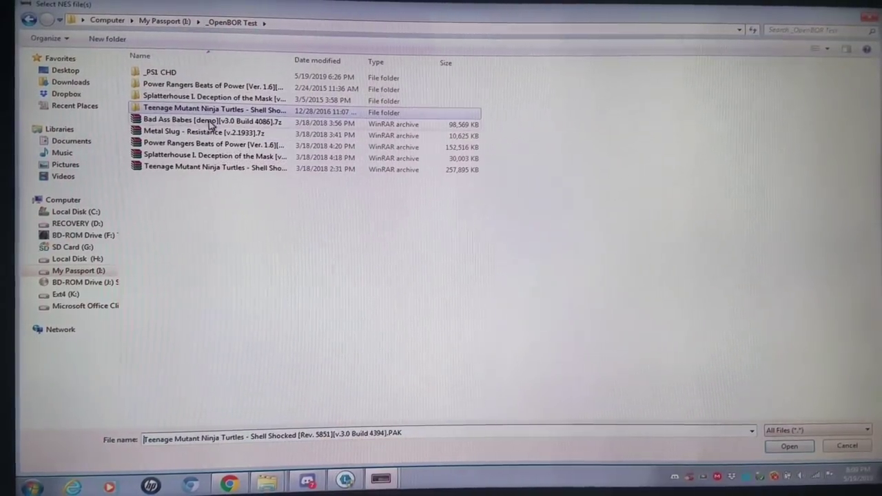
Step: Extract the Bad Ass Babes and Metal Slug Resistance archives, then pick Metal Slug's Google cover image
click(213, 122)
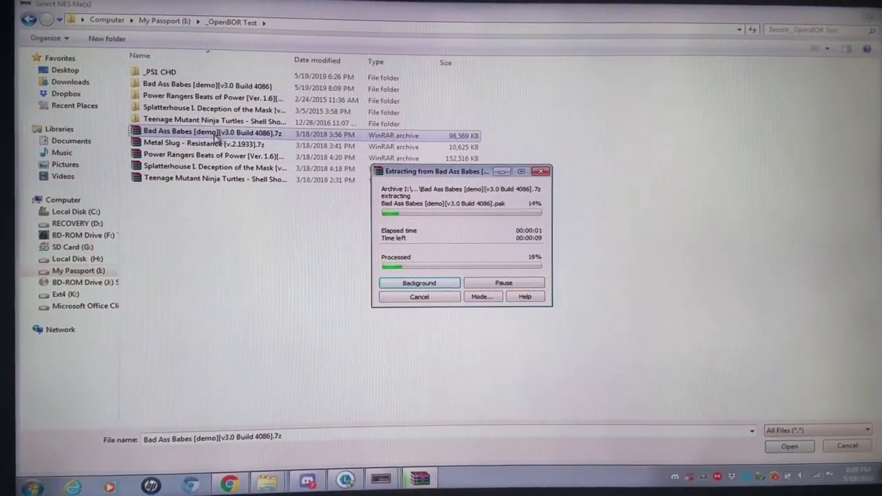
right_click(204, 144)
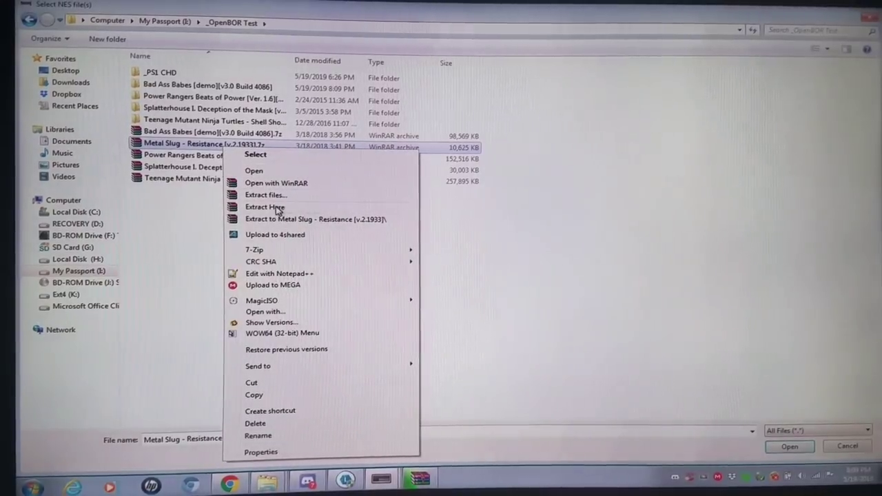
click(264, 206)
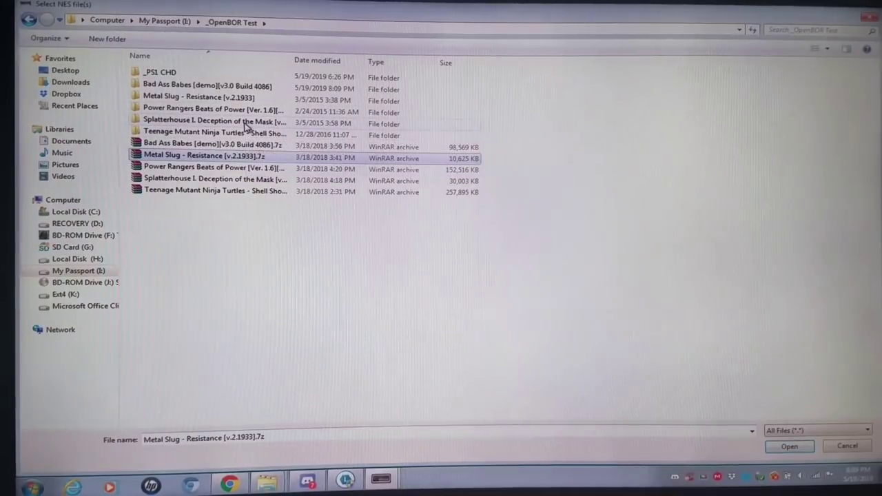
mouse_move(209, 110)
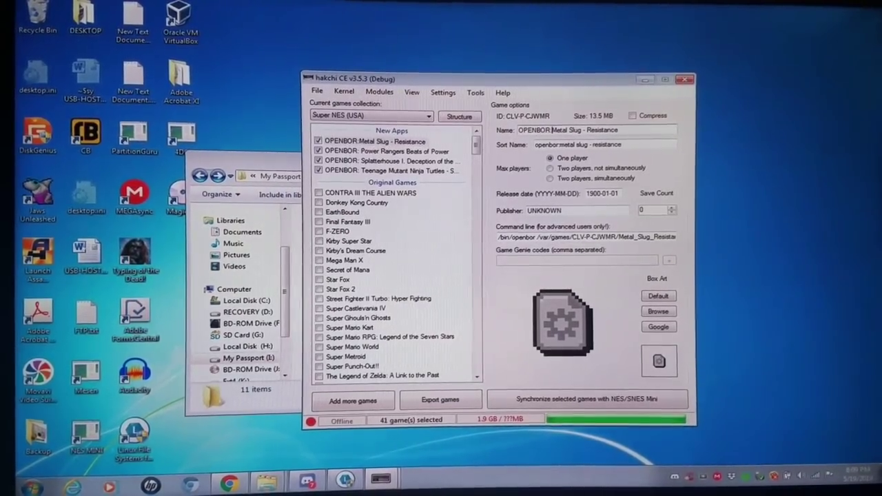
click(658, 325)
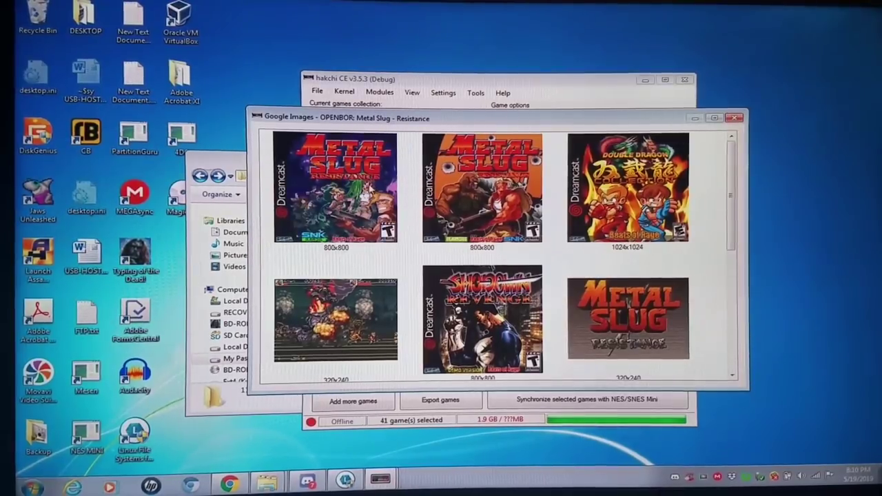
click(733, 117)
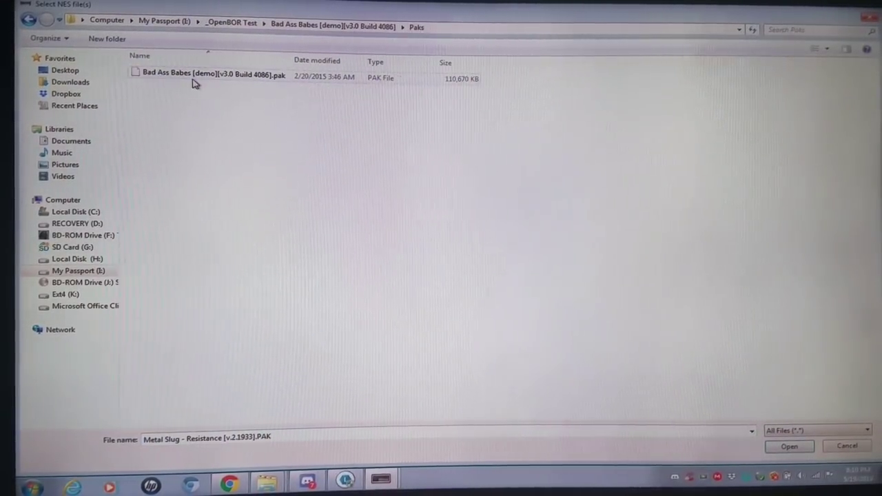
Step: Add the Bad Ass Babes PAK as a game and view its game options
click(788, 446)
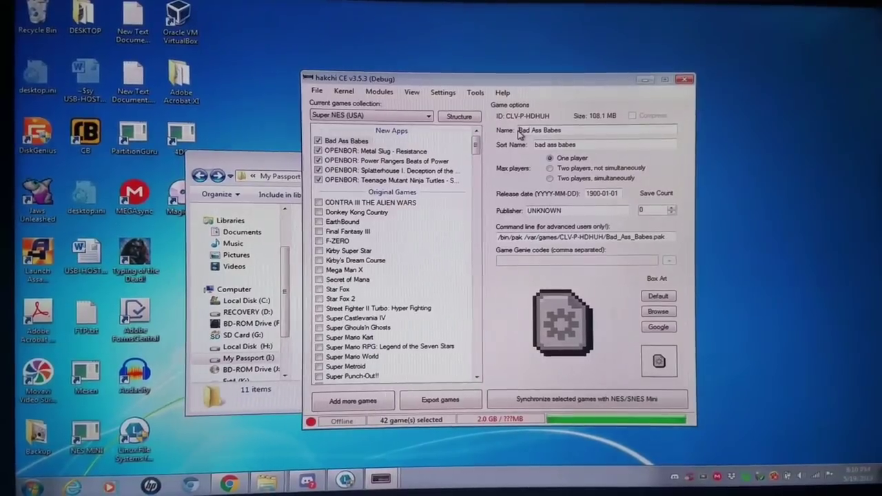
text(OPENBOPR)
click(585, 237)
text(openbor)
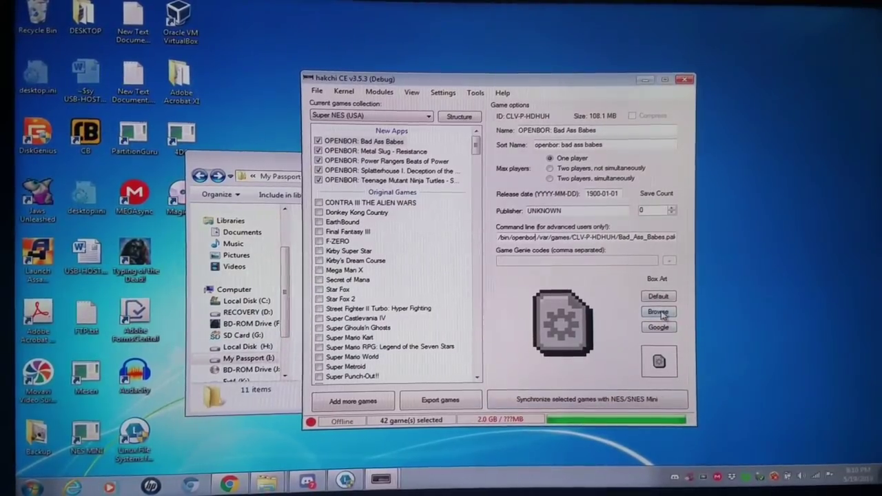
click(659, 326)
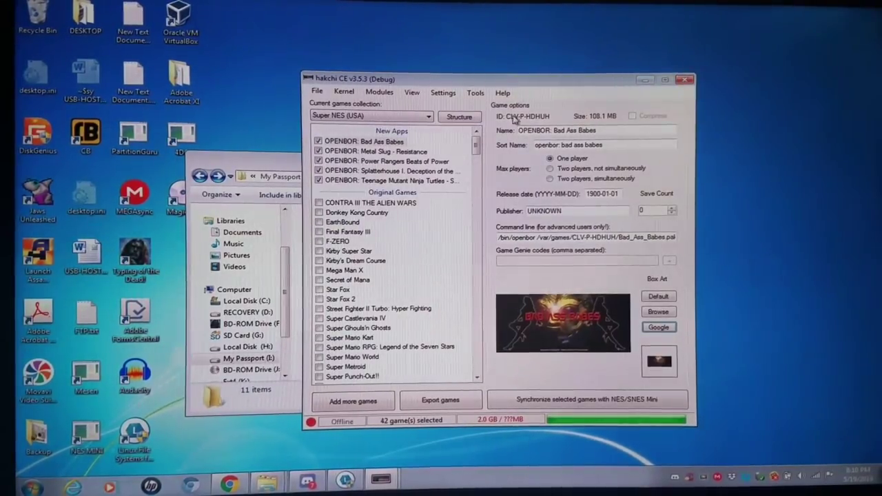
Step: Inspect the Metal Slug - Resistance and TMNT Shell Shock game options and command line
click(375, 151)
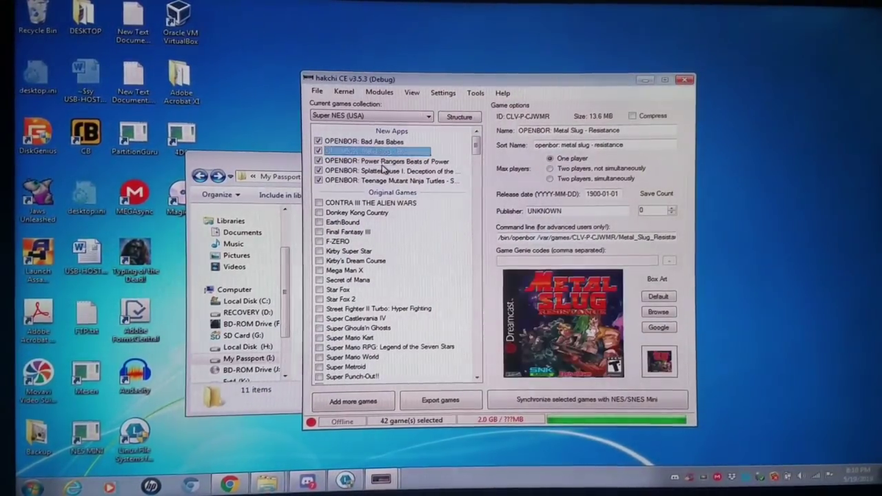
click(393, 181)
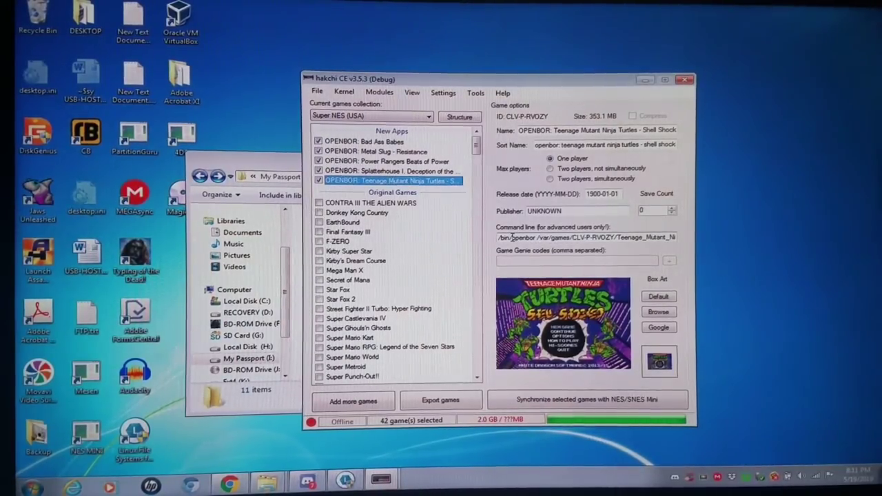
double_click(518, 237)
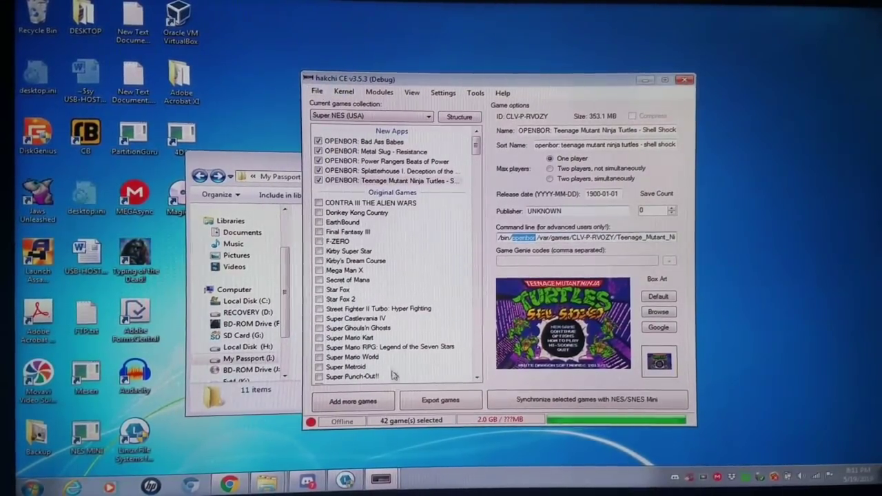
Step: Show Metal Slug Resistance's game folder in Windows Explorer and go up to the games folder
right_click(372, 150)
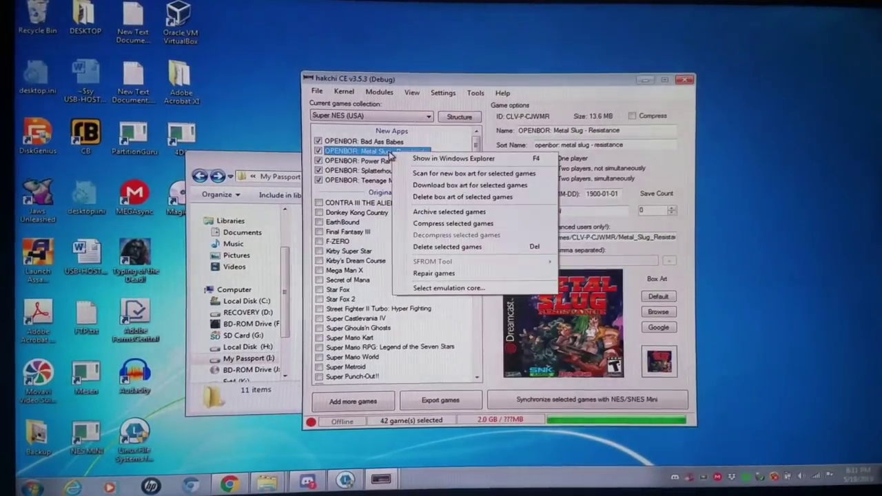
click(453, 158)
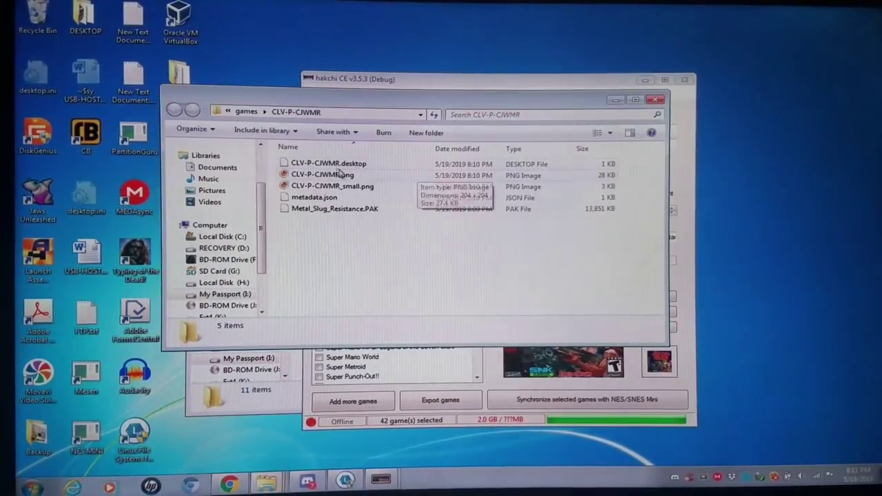
click(177, 113)
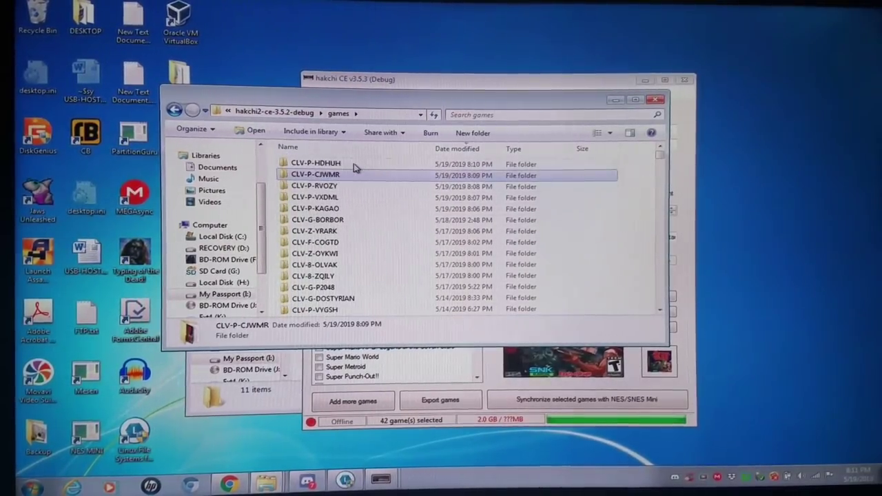
Step: Browse the Ext4 (K:) drive into the hakchi folder
click(316, 208)
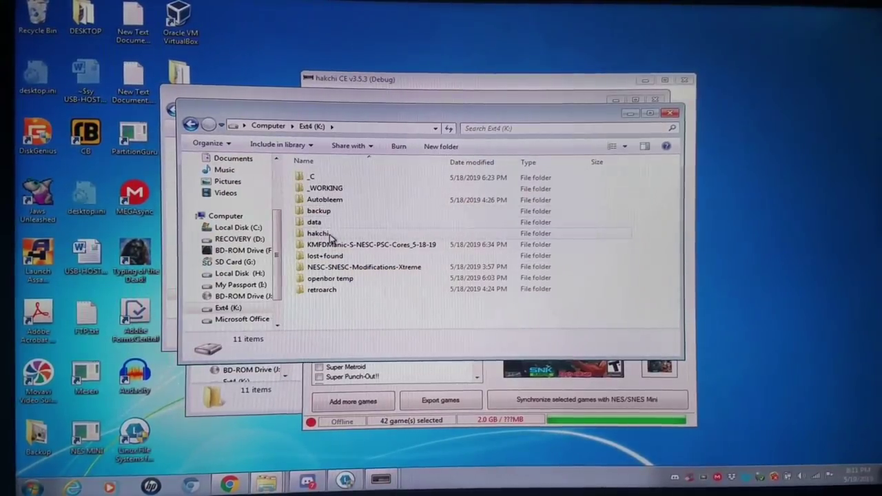
double_click(318, 233)
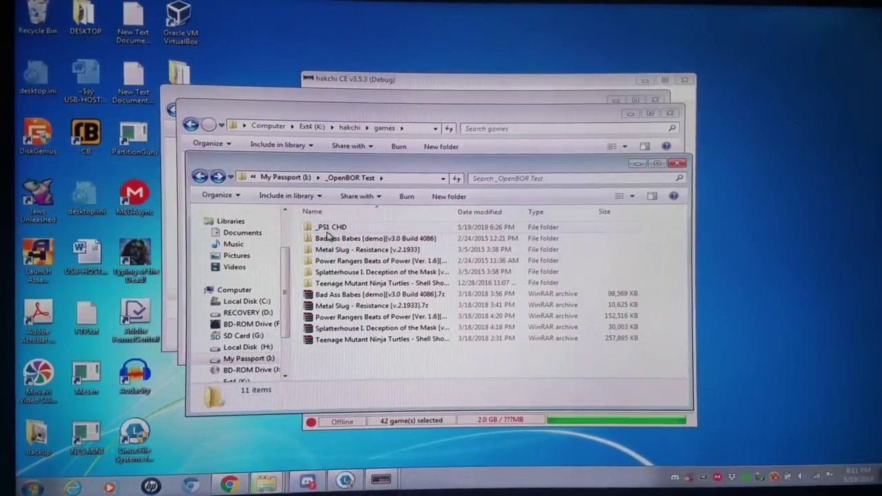
Step: Extract Ridge Racer.7z inside the _PS1 CHD folder and open the CHDMAN tools folder
double_click(330, 227)
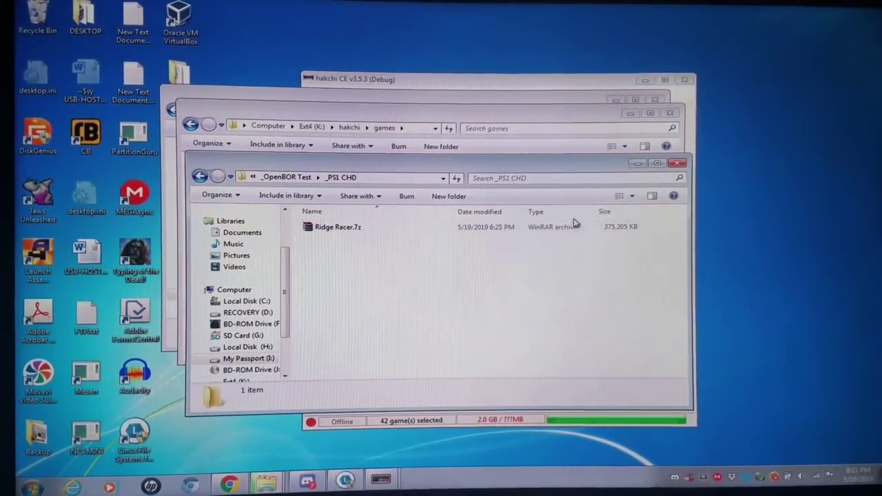
click(337, 226)
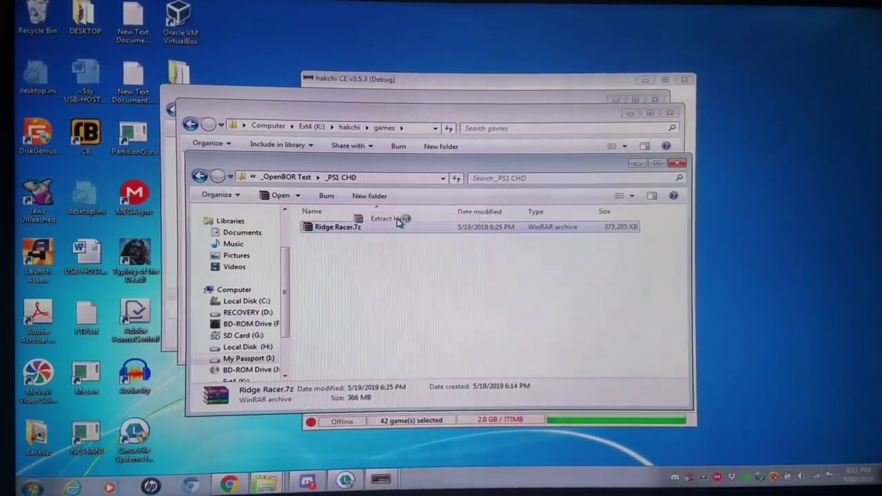
click(389, 217)
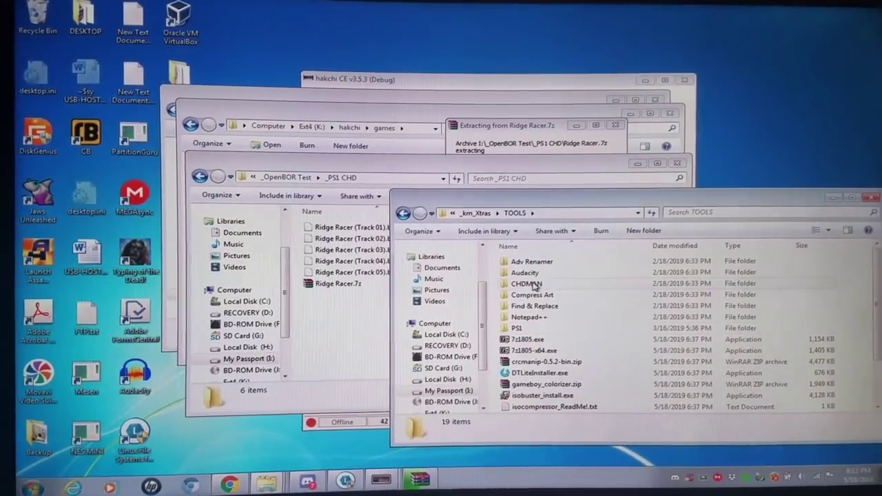
double_click(526, 284)
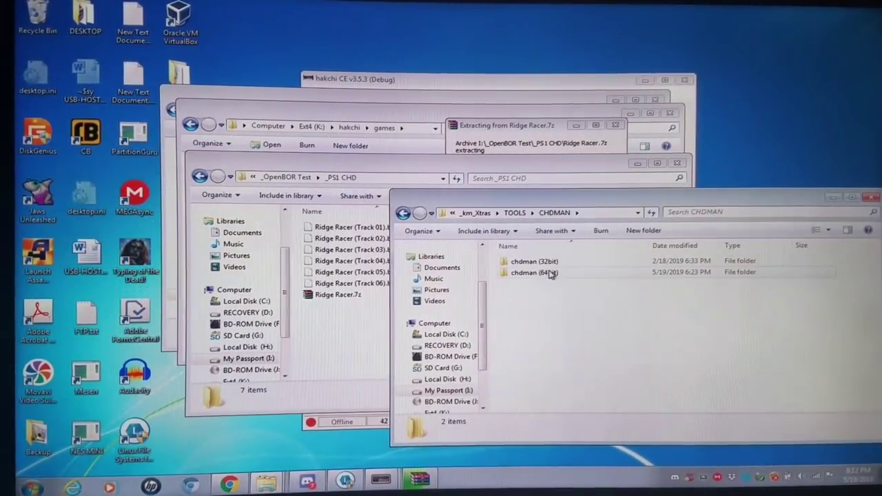
mouse_move(535, 273)
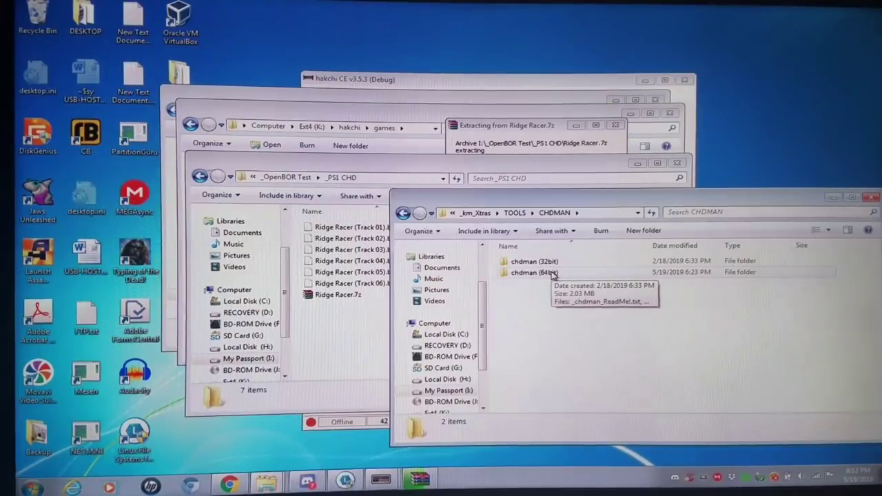
Step: Select chdman.exe and the cue-to-chd batch file in the 64-bit chdman folder
double_click(532, 273)
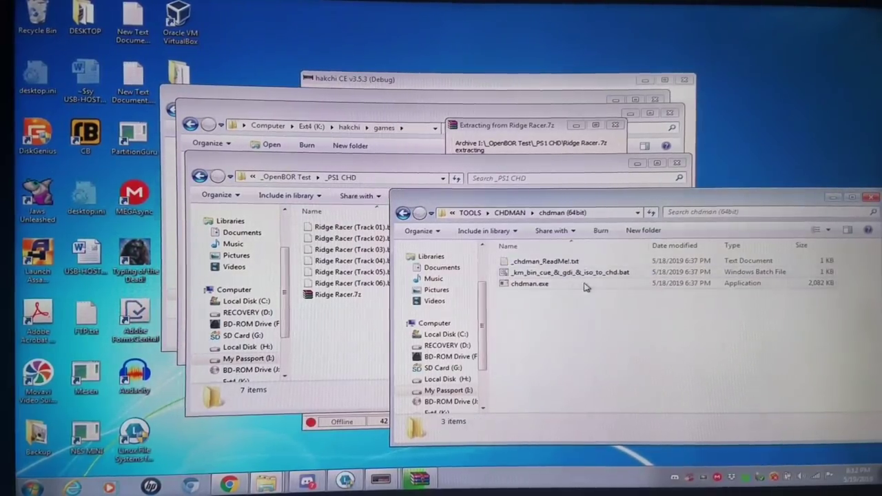
click(529, 284)
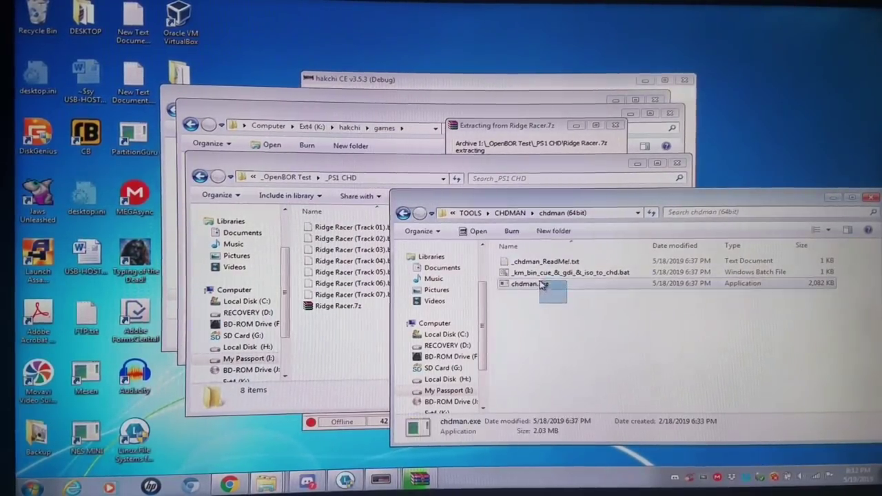
click(568, 271)
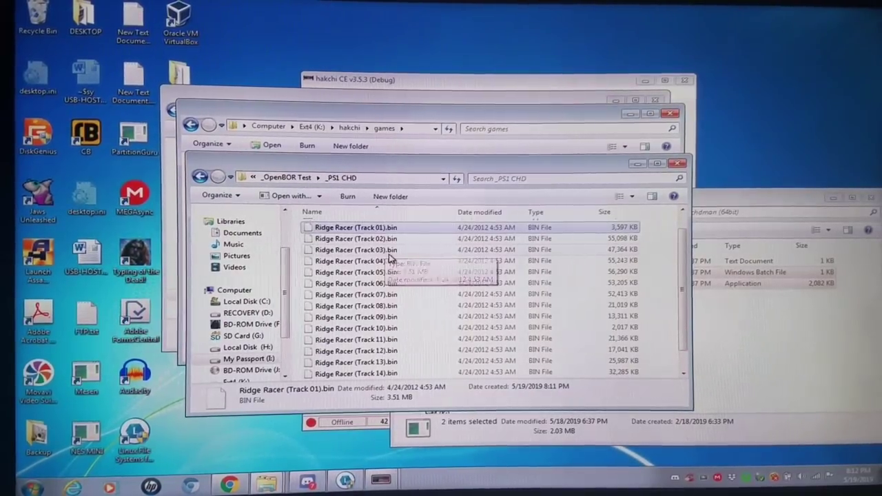
Step: Locate the extracted Ridge Racer.cue sheet in the _PS1 CHD folder
scroll(down, 3)
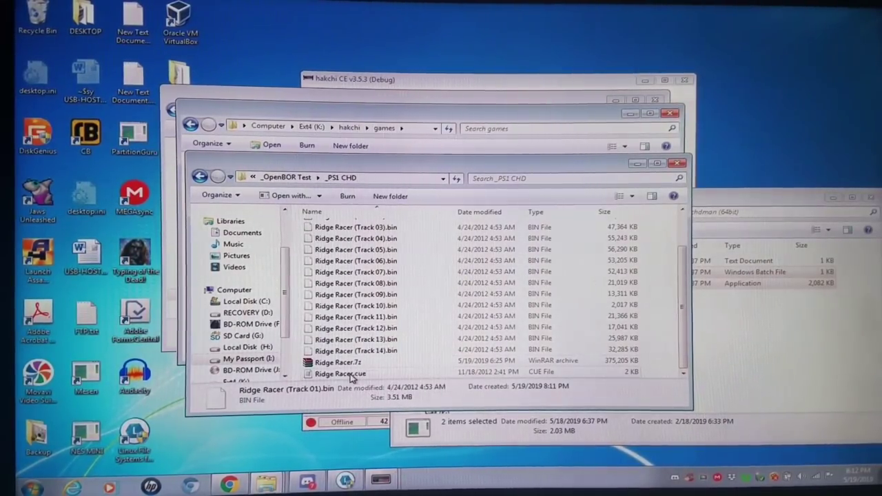
right_click(339, 373)
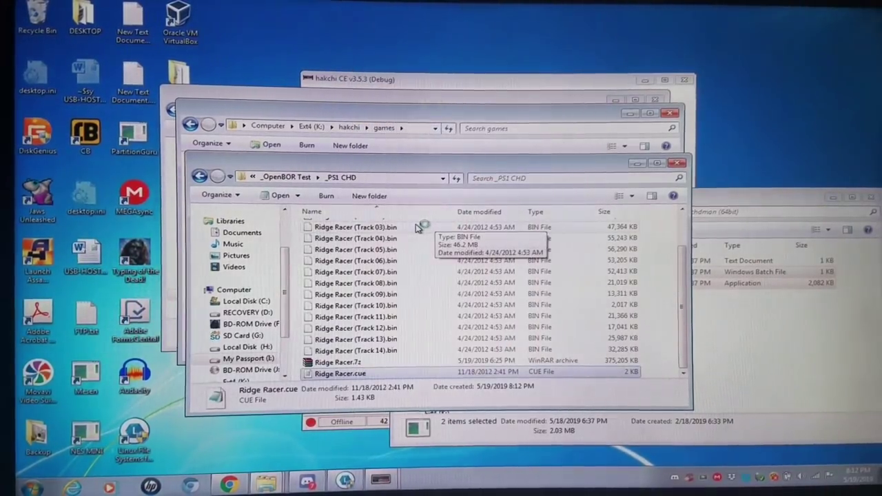
mouse_move(411, 226)
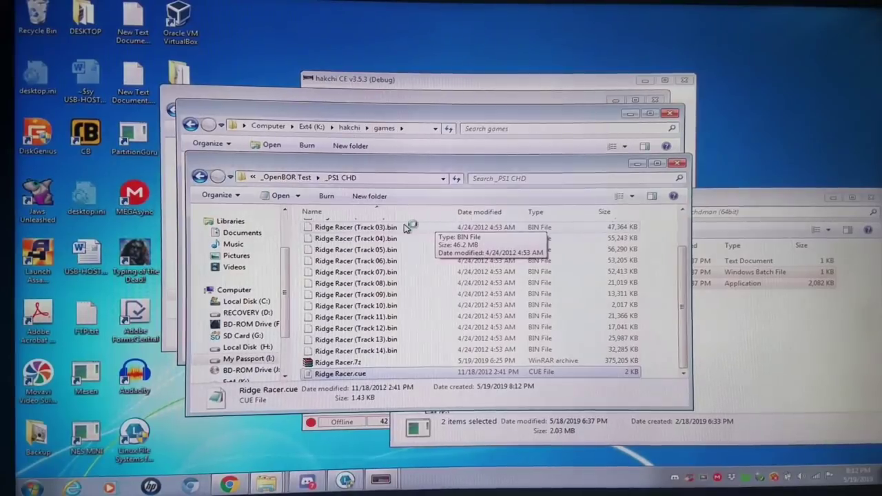
Step: Trim Ridge Racer.cue to only the Track 01 entry in Notepad++, save it and close the editor
double_click(339, 373)
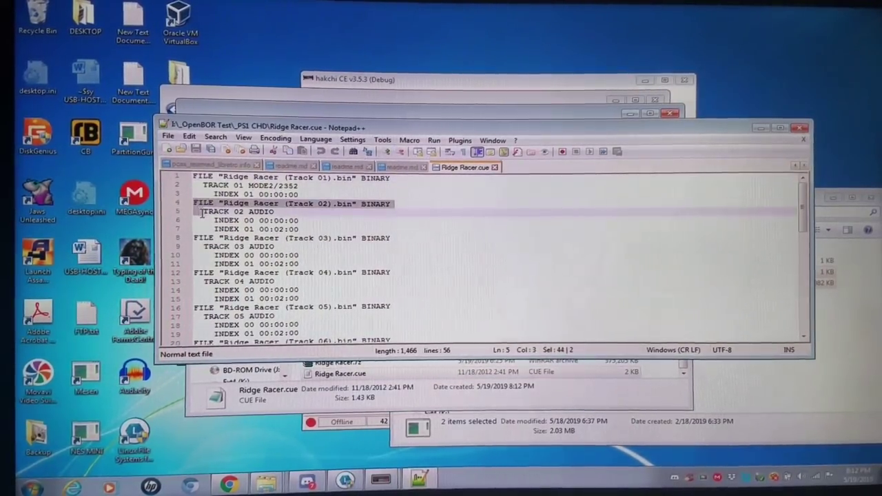
scroll(down, 3)
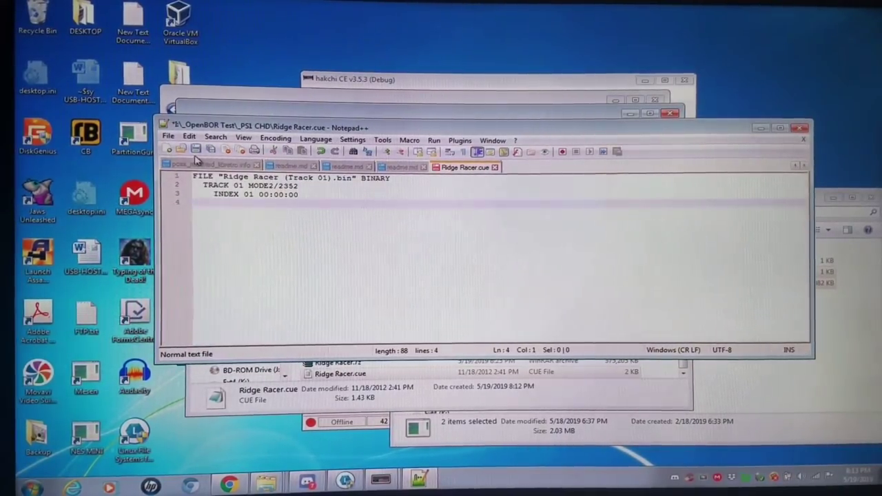
click(168, 137)
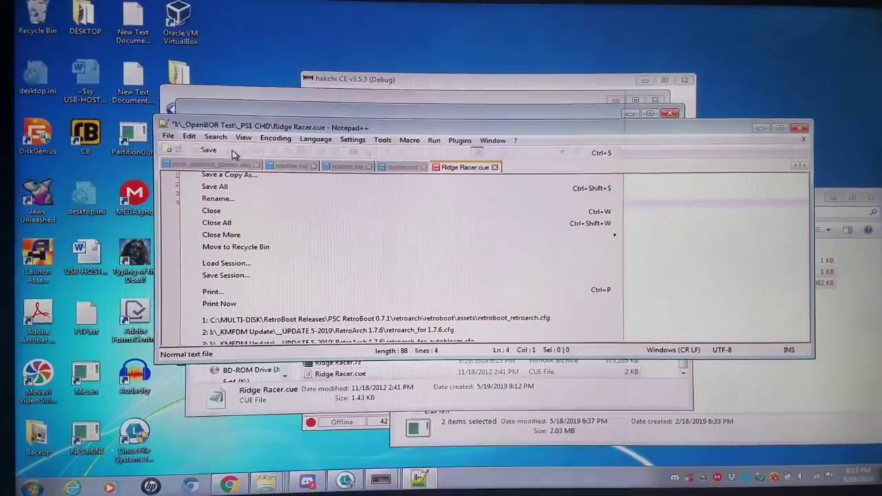
click(209, 149)
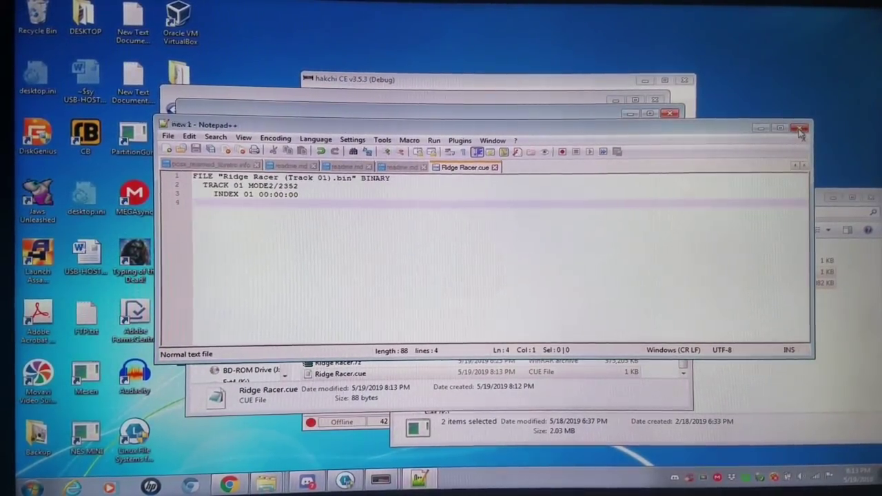
click(800, 130)
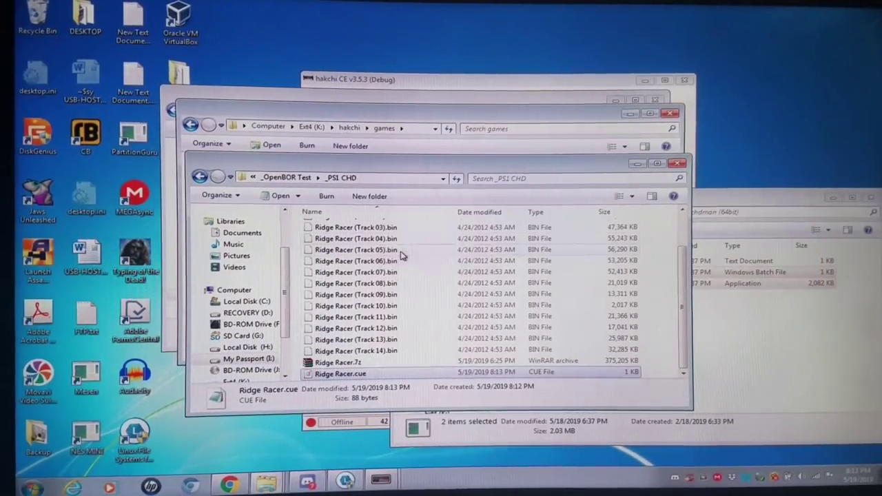
Step: Check the converted Ridge Racer.chd file and open the Ext4 (K:) drive
scroll(up, 3)
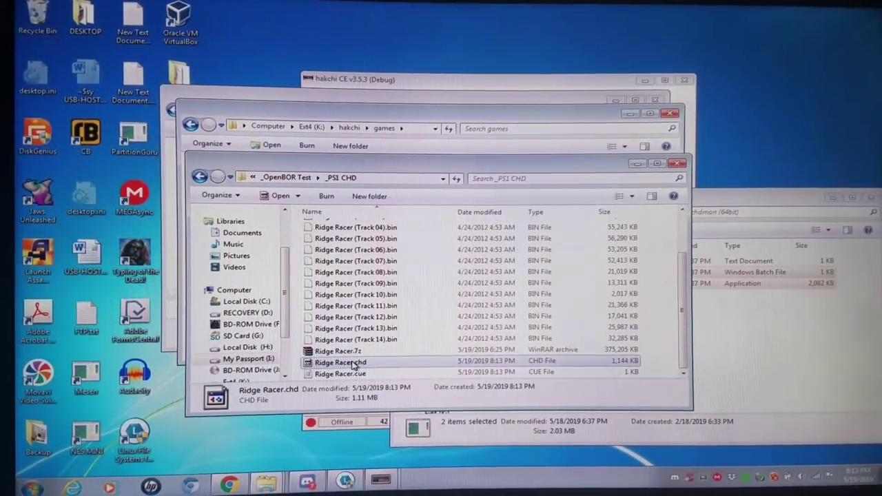
right_click(338, 362)
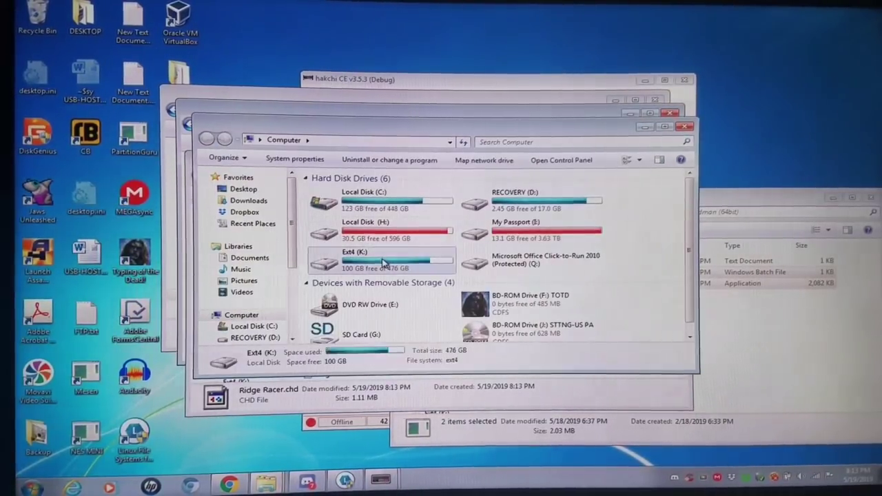
double_click(351, 259)
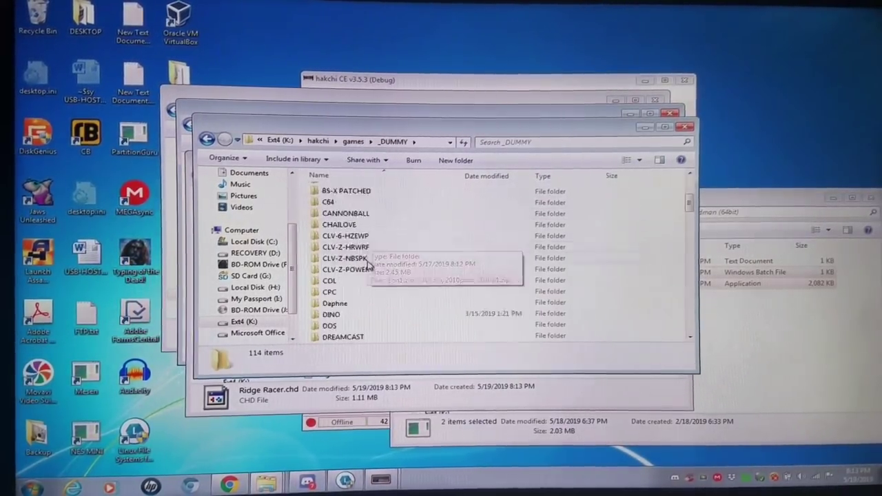
Step: Browse hakchi > games > _DUMMY and open the PSX games folder
scroll(down, 3)
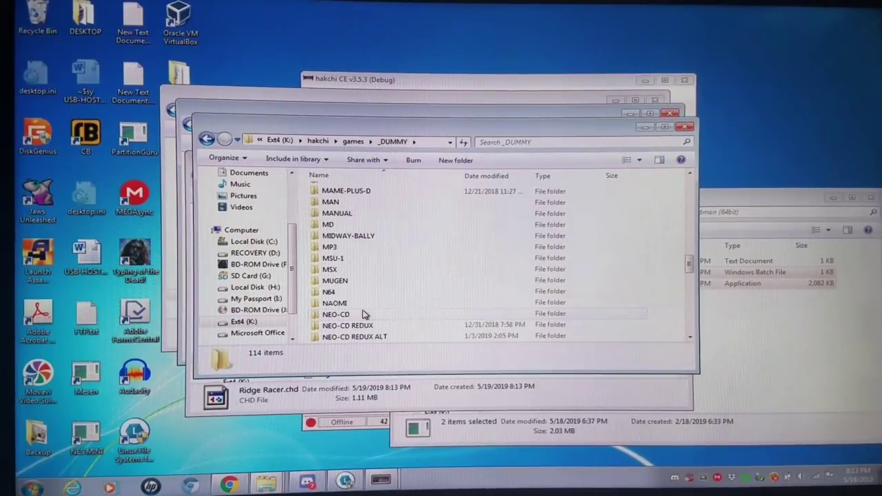
scroll(down, 3)
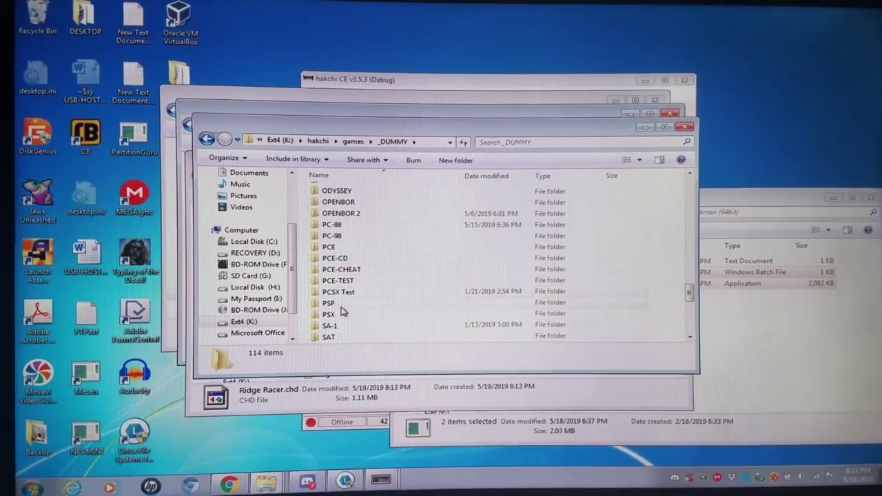
double_click(328, 314)
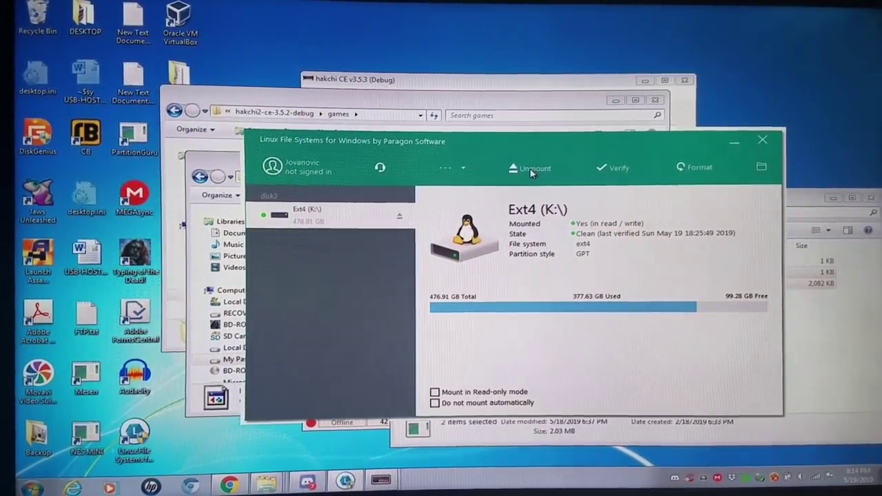
Step: Unmount the Ext4 (K:) drive in Paragon Linux File Systems for Windows
click(531, 168)
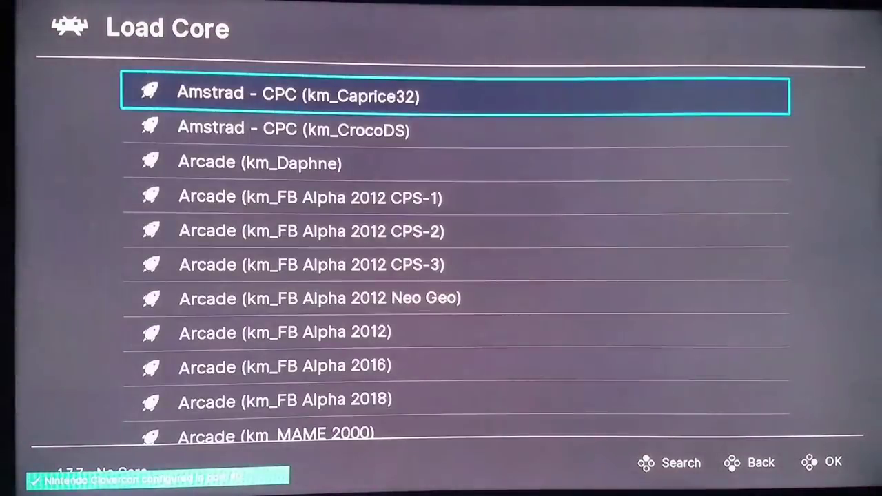
Step: Load the Sony PlayStation PCSX ReARMed Xtreme [NEON] core
scroll(down, 3)
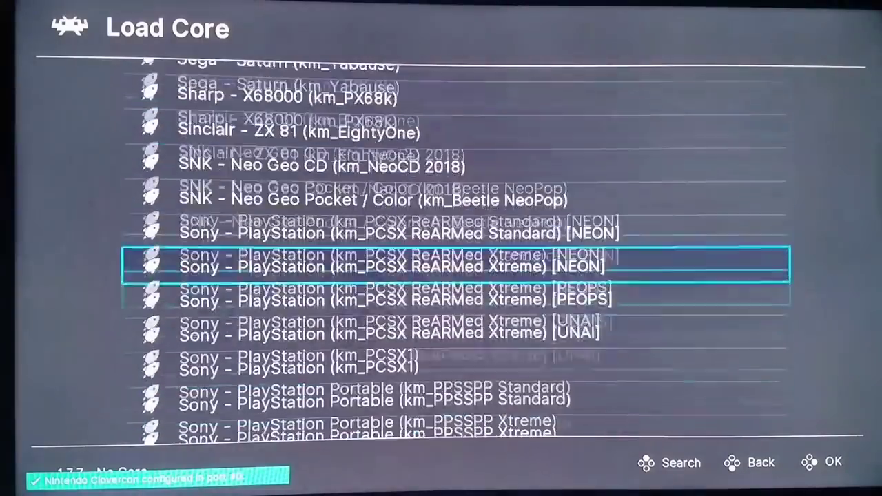
scroll(down, 3)
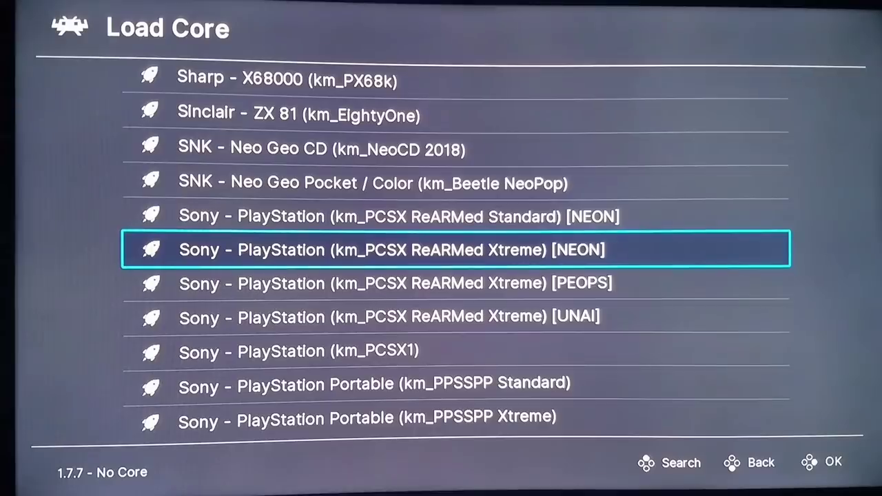
scroll(down, 3)
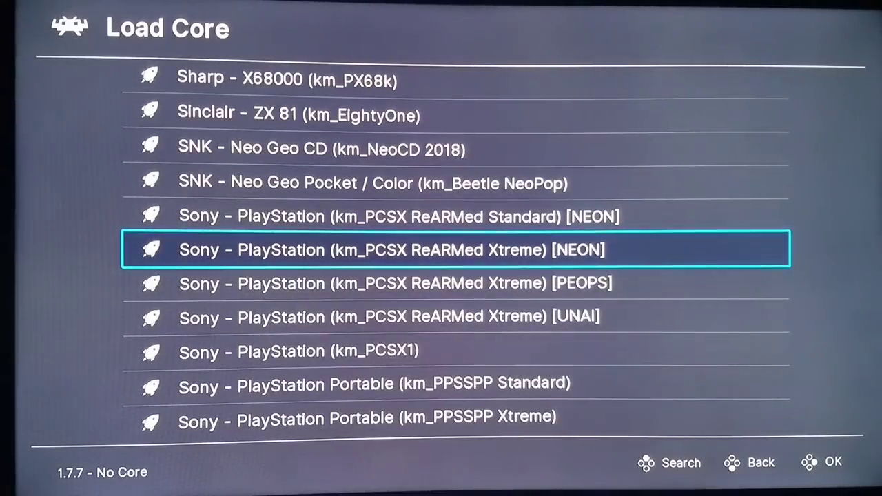
click(457, 249)
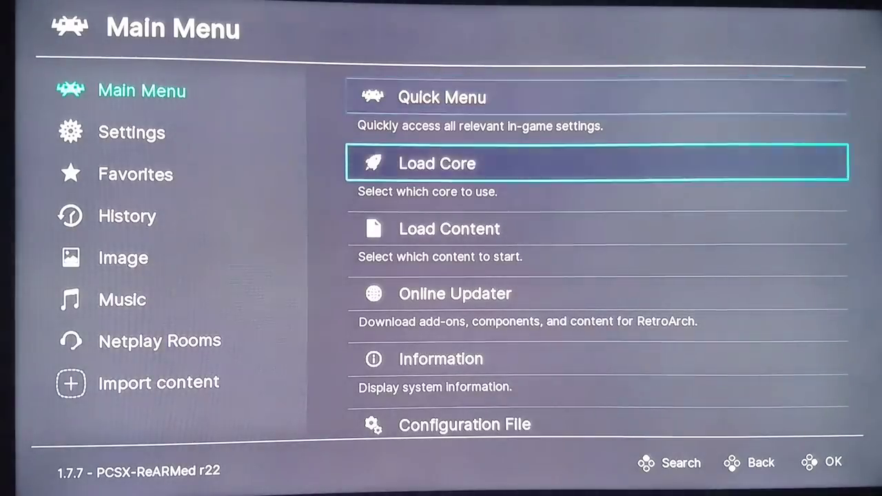
Step: Pick Ridge Race_Test.chd from the _DUMMY/PSX folder via Load Content
click(437, 163)
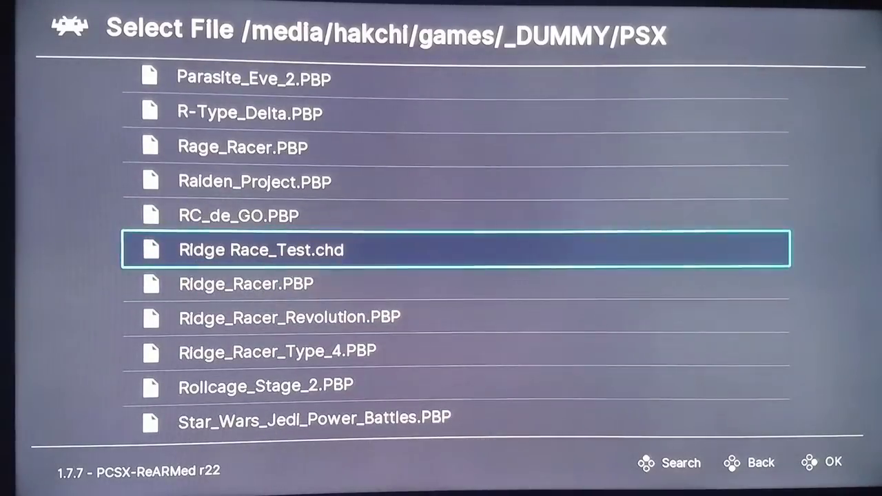
click(259, 250)
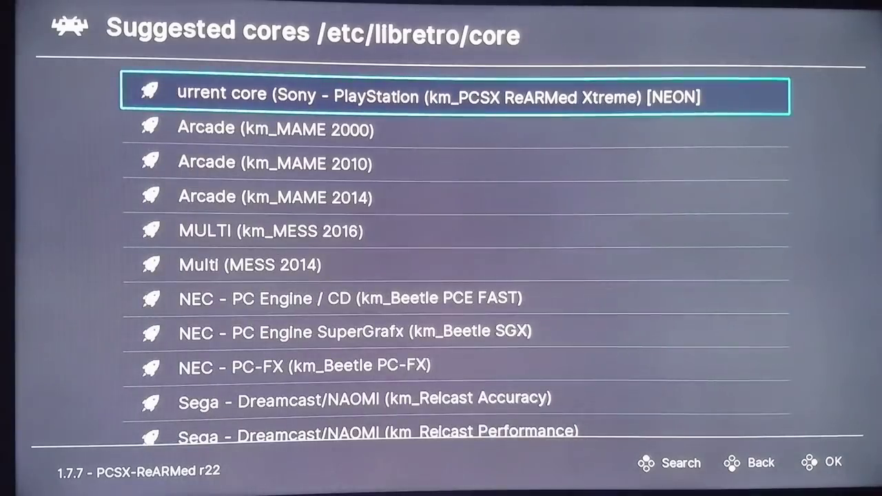
Step: Launch Ridge Race_Test.chd with the current PlayStation core and start a race
click(455, 97)
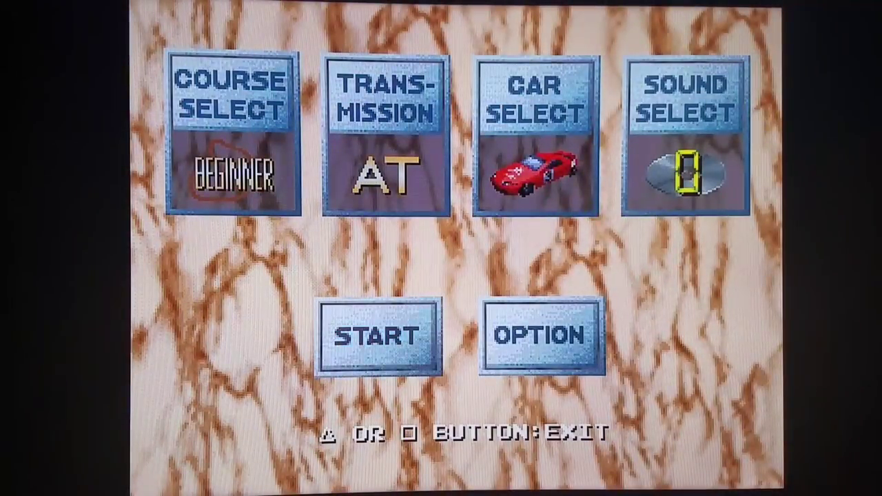
click(378, 336)
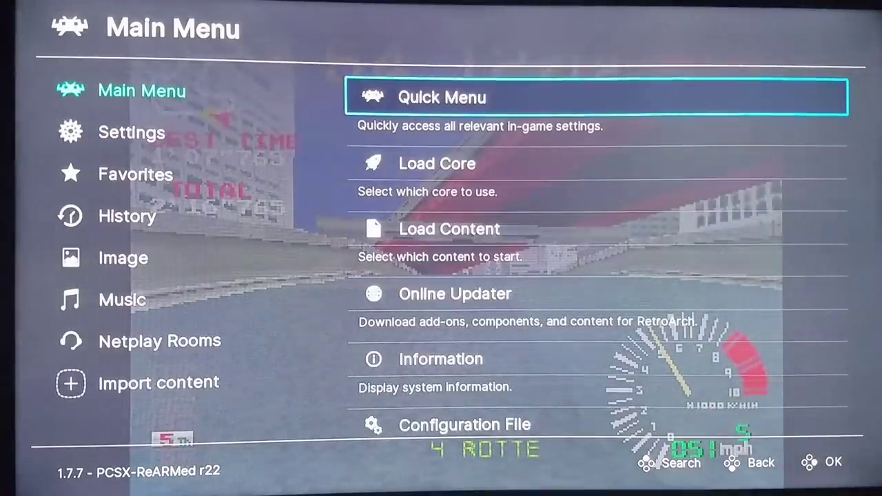
Step: Toggle the Enhanced resolution (slow) core option for the running Ridge Racer game
click(599, 97)
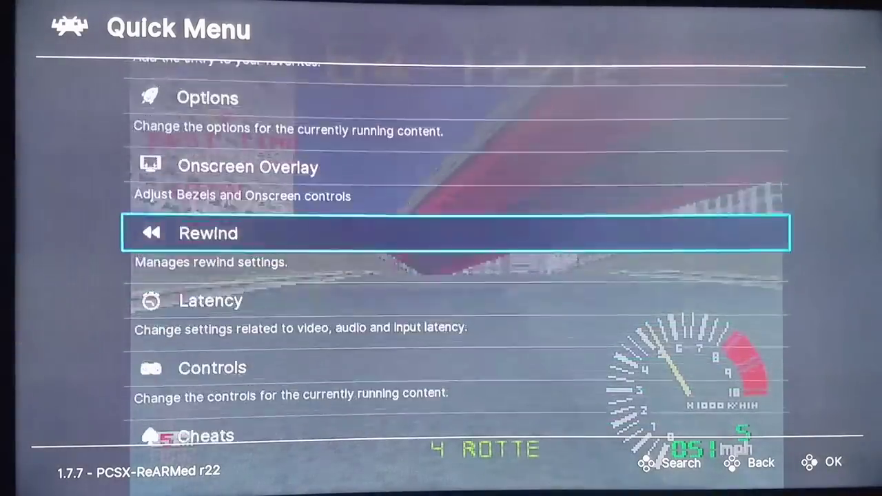
click(207, 98)
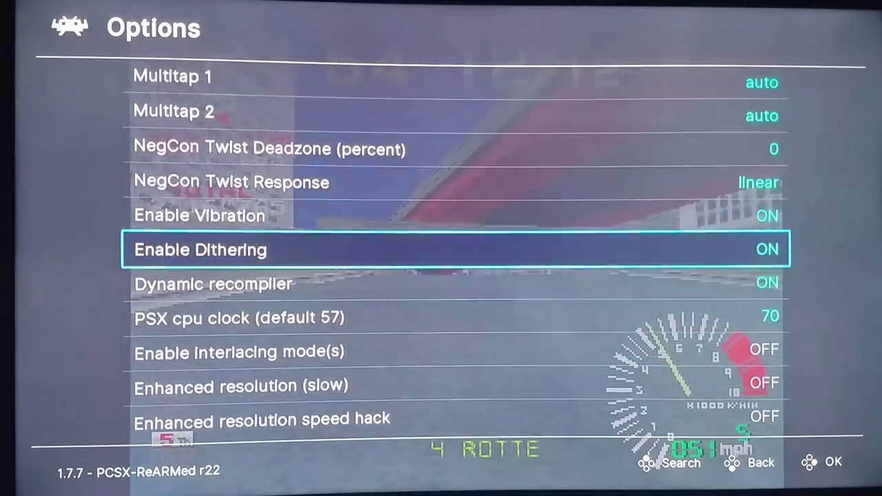
scroll(down, 3)
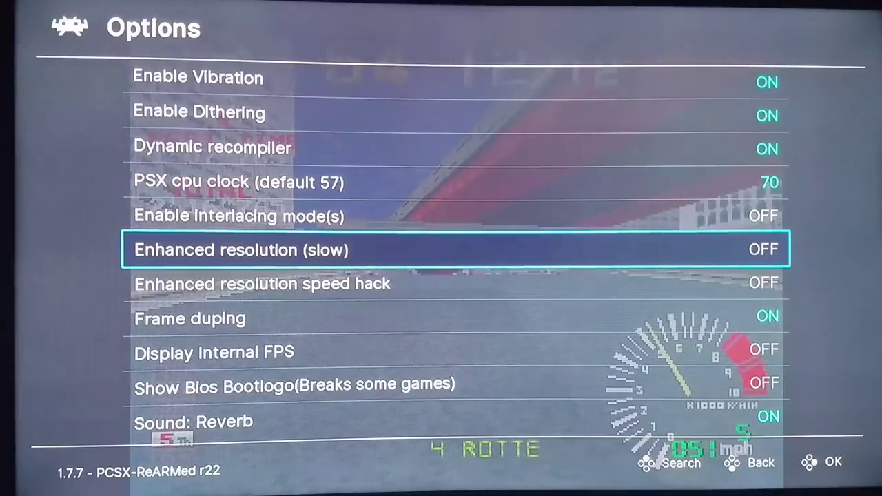
click(764, 248)
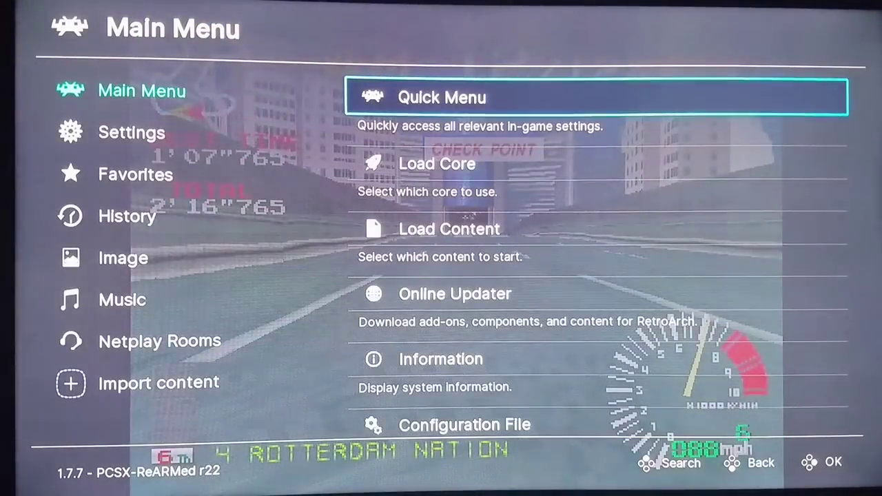
Step: Return to the Quick Menu and reopen the core options list
key(Down)
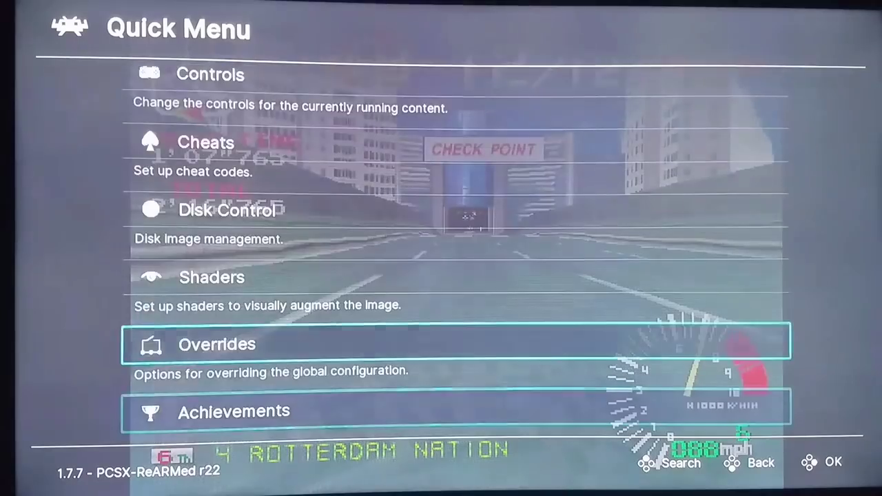
click(216, 345)
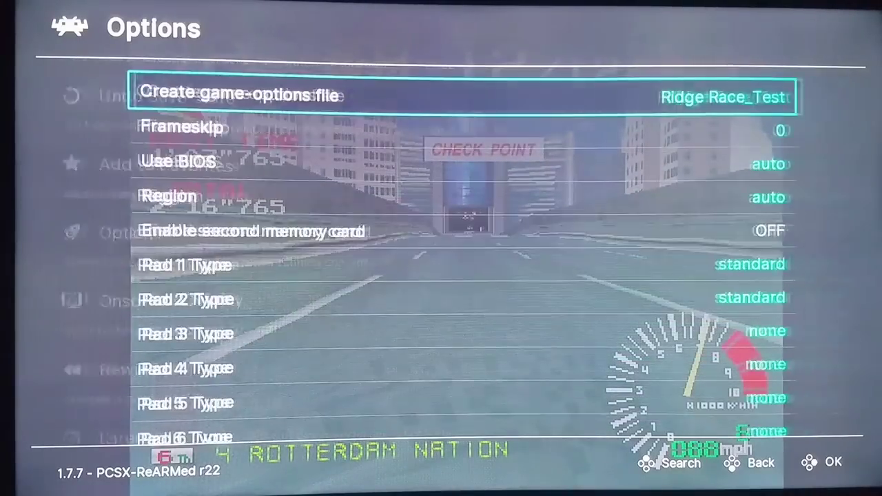
scroll(down, 3)
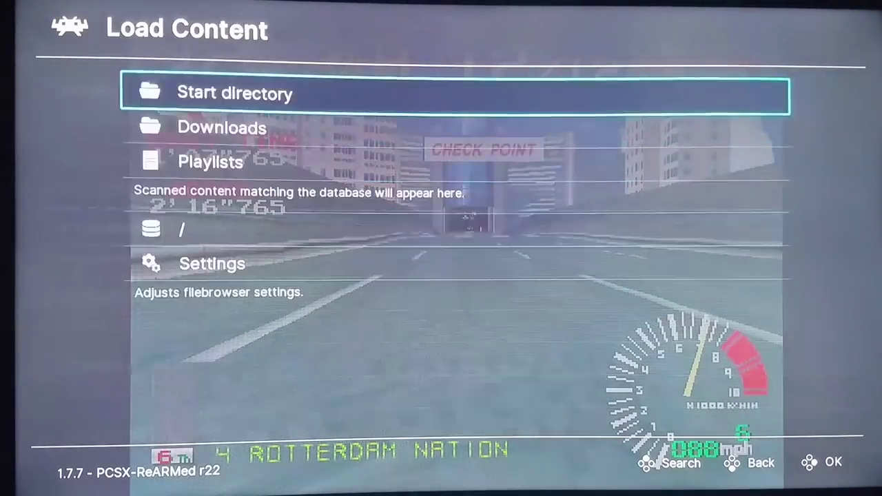
Step: Browse the start directory through _DUMMY to the PSX folder listing Ridge Race_Test.chd
click(234, 93)
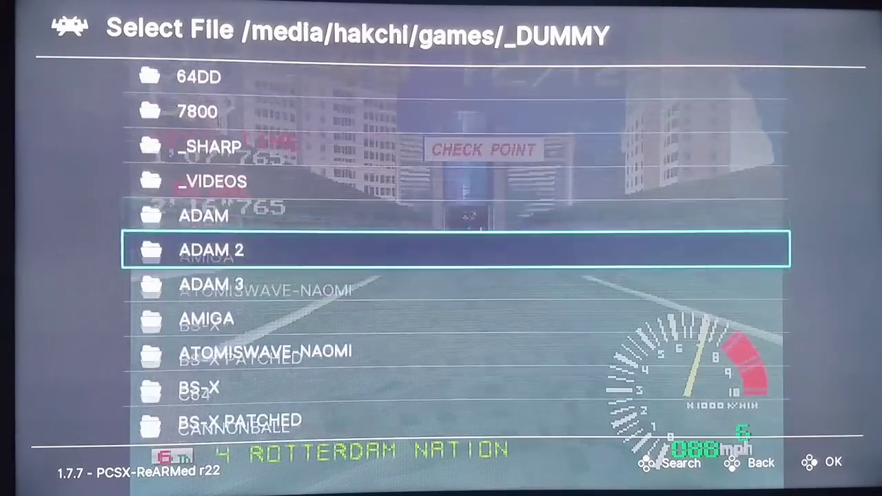
scroll(down, 3)
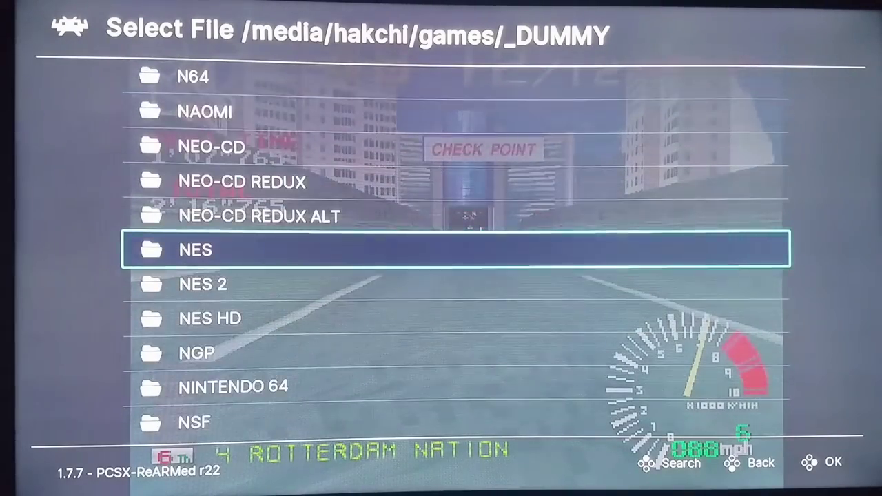
scroll(down, 3)
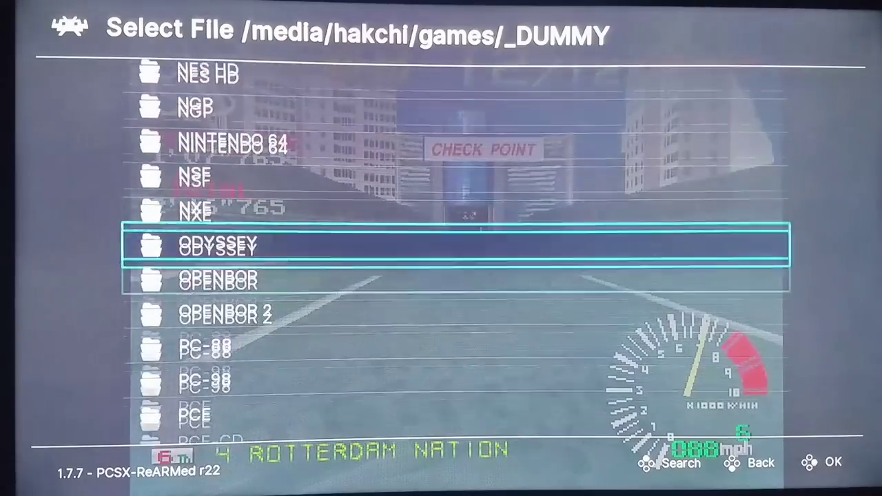
scroll(down, 3)
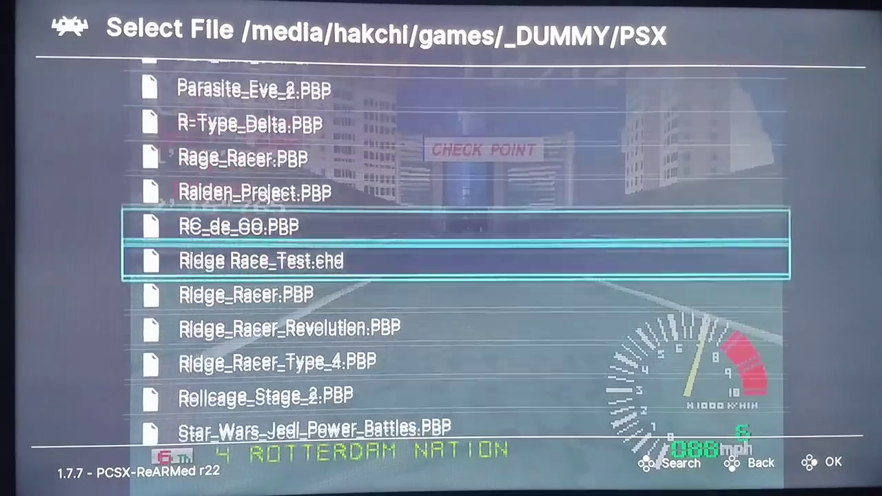
scroll(down, 3)
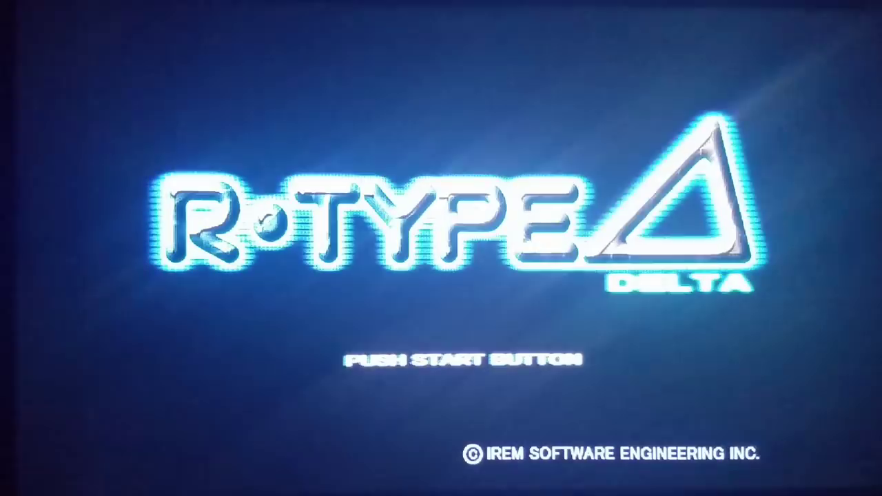
Step: Start R-Type Delta, confirm the pilot registration and play the opening stage, then bring up the RetroArch menu
key(enter)
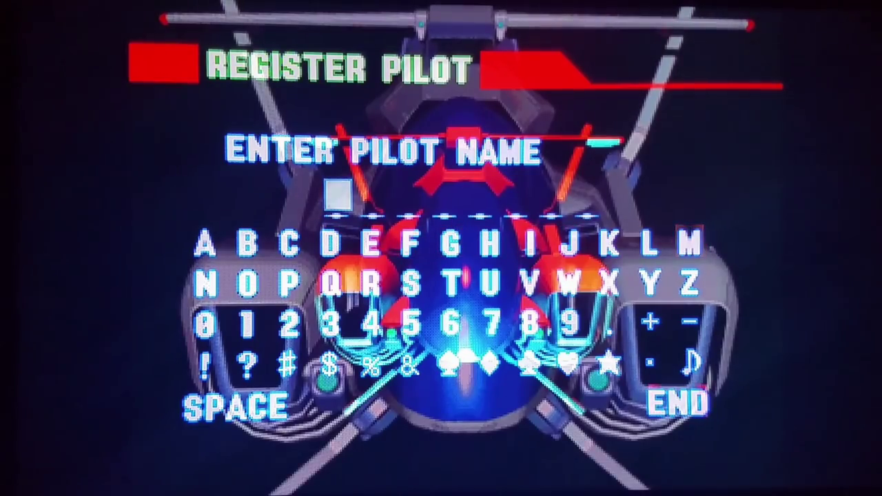
click(676, 401)
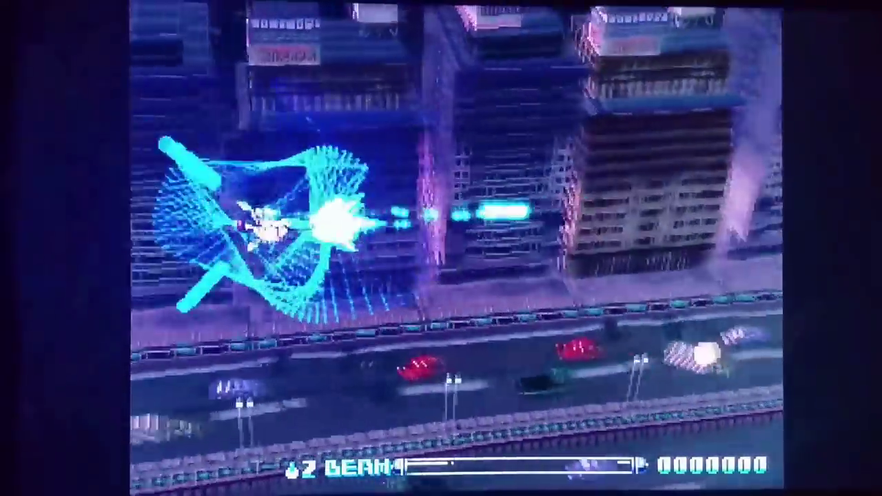
key(F1)
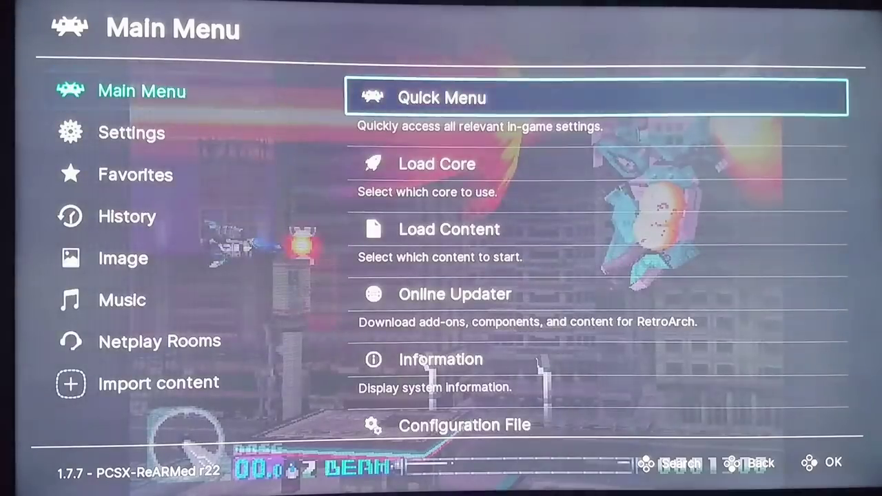
Step: Browse through RetroArch's Load Core list of available cores
click(437, 163)
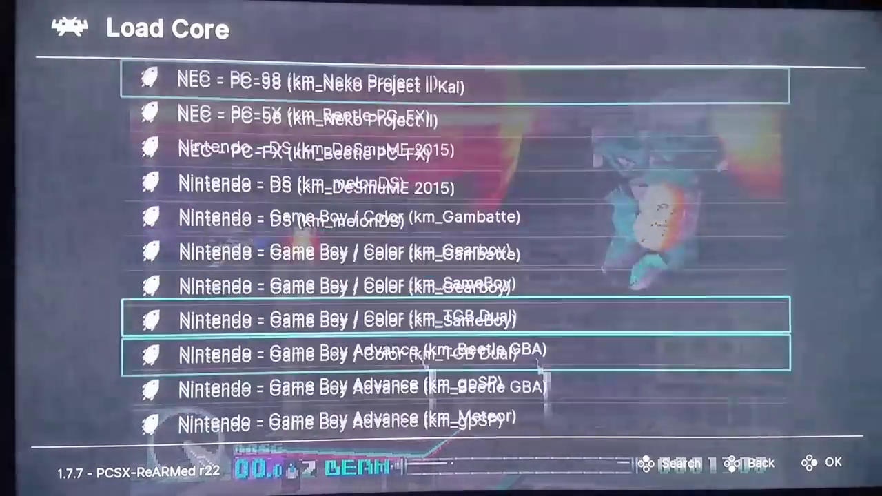
scroll(down, 3)
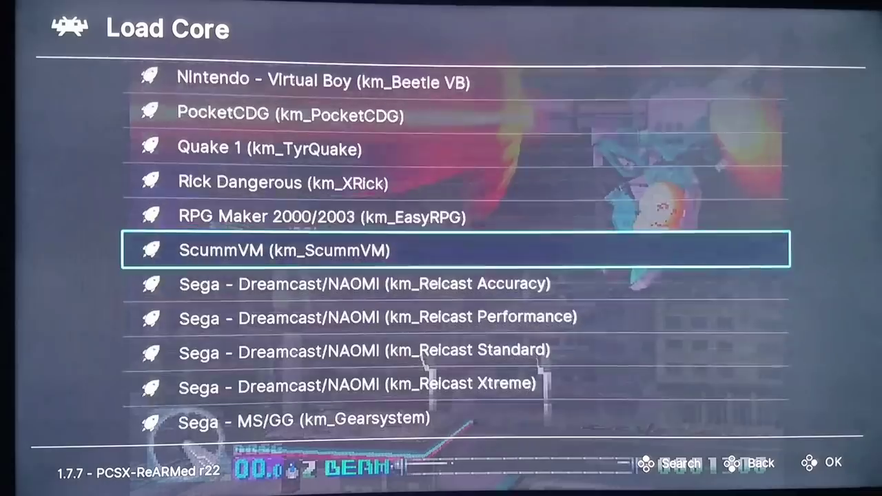
scroll(down, 3)
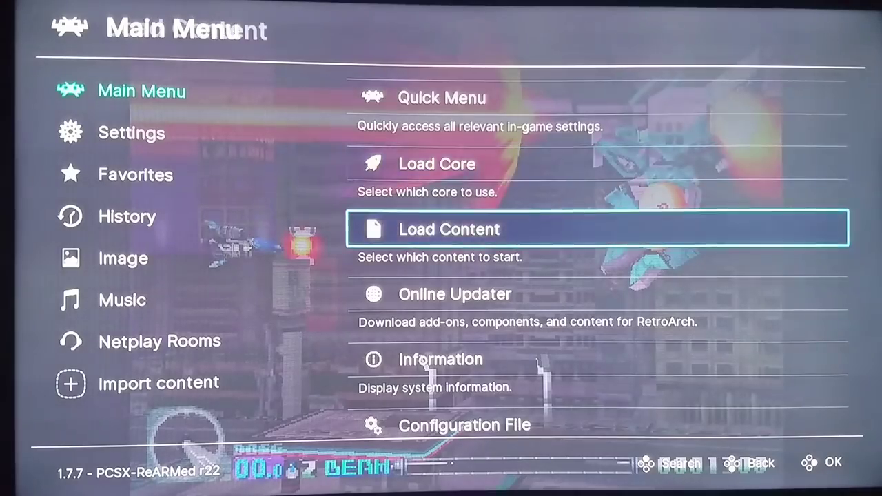
Step: Load Content and navigate to /media/hakchi/games/_DUMMY/PSX to reload R-Type Delta
click(450, 229)
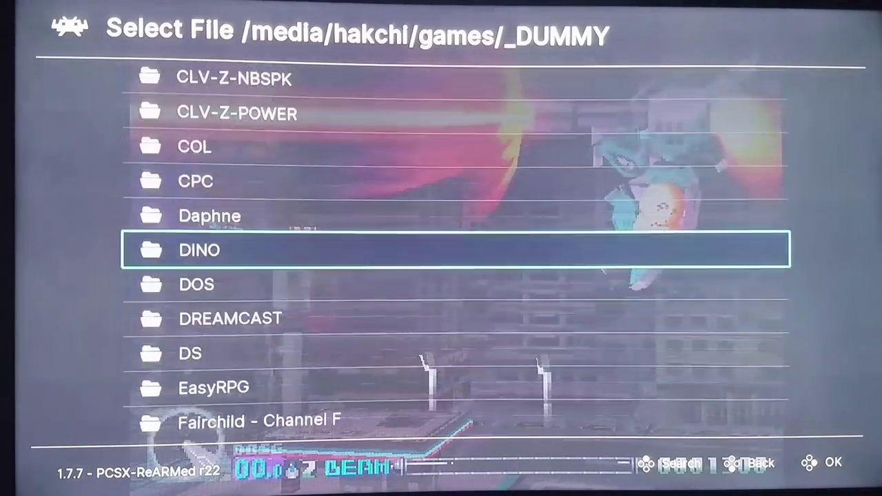
scroll(down, 3)
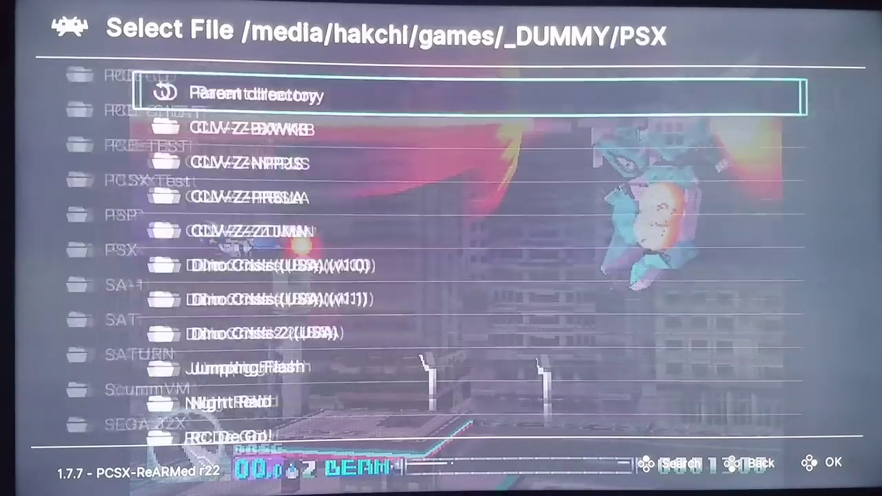
scroll(down, 3)
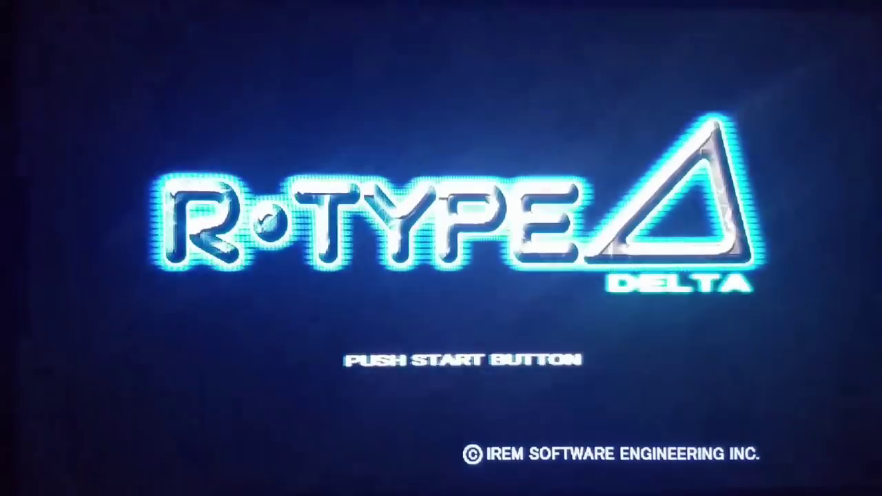
Step: Start R-Type Delta from its title screen into gameplay
key(enter)
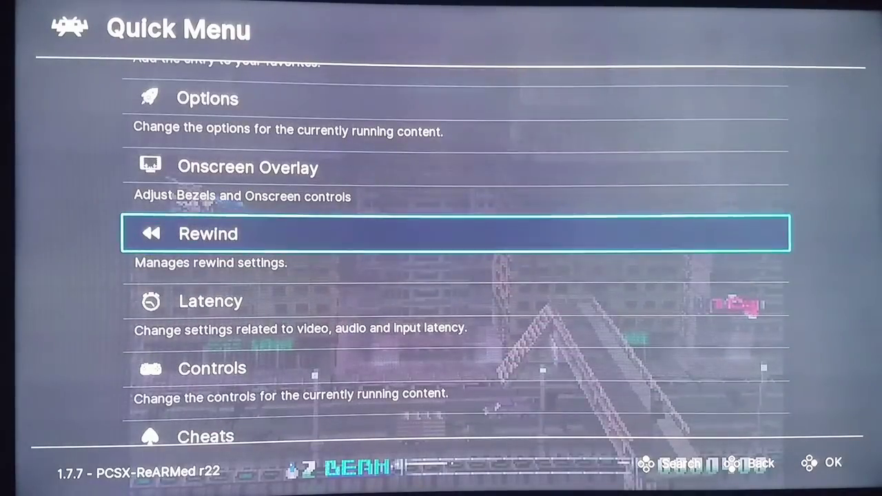
Step: Select Rewind in the Quick Menu over the running game
click(206, 100)
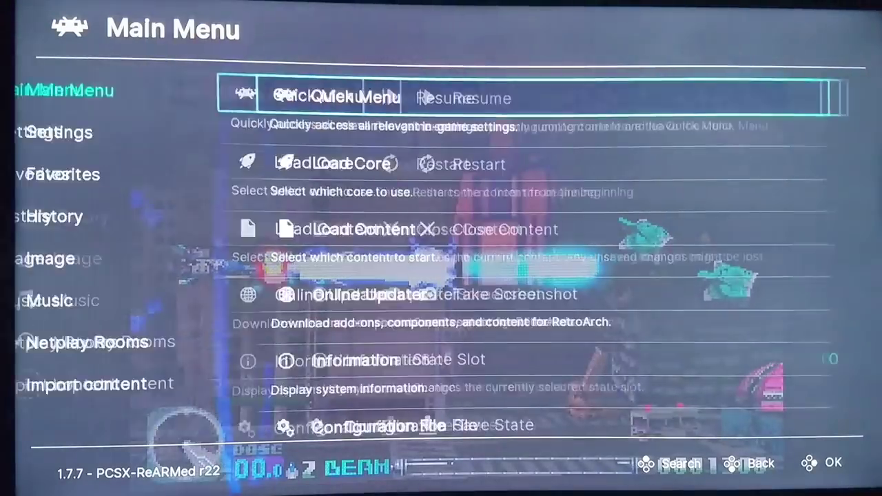
Step: Visit the Quick Menu's Rewind settings, then reach the Options entry for the running content
click(334, 97)
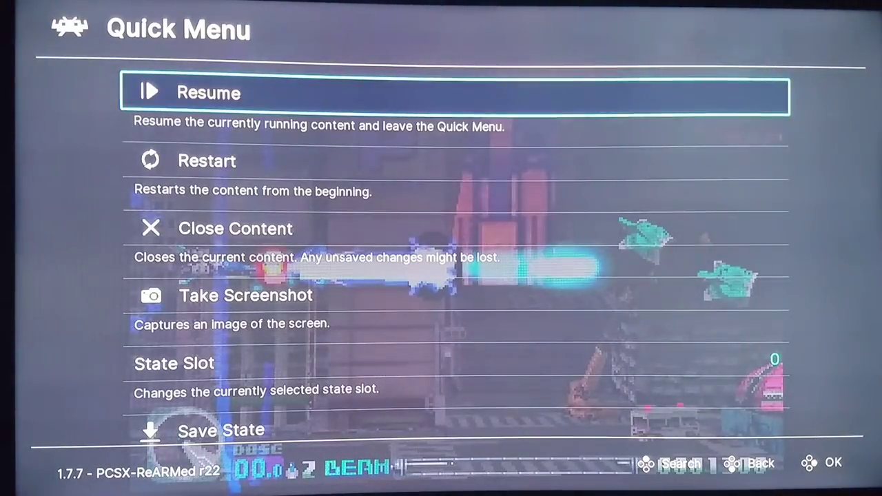
scroll(down, 3)
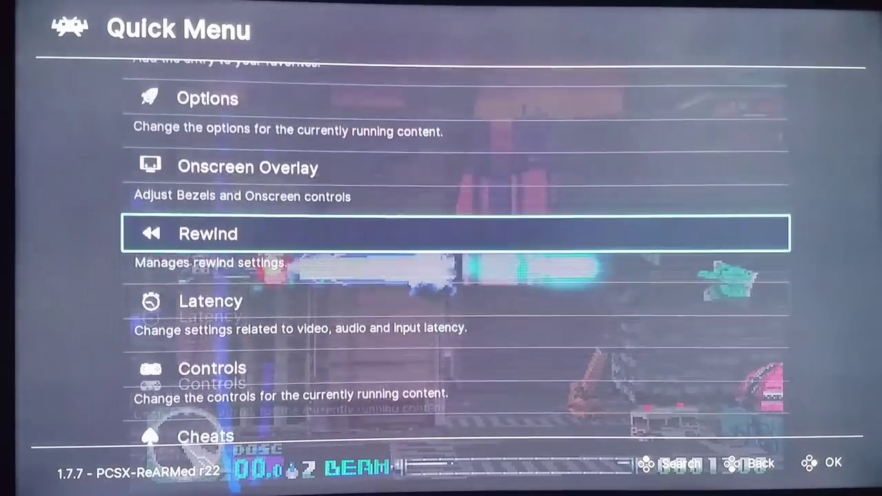
click(207, 99)
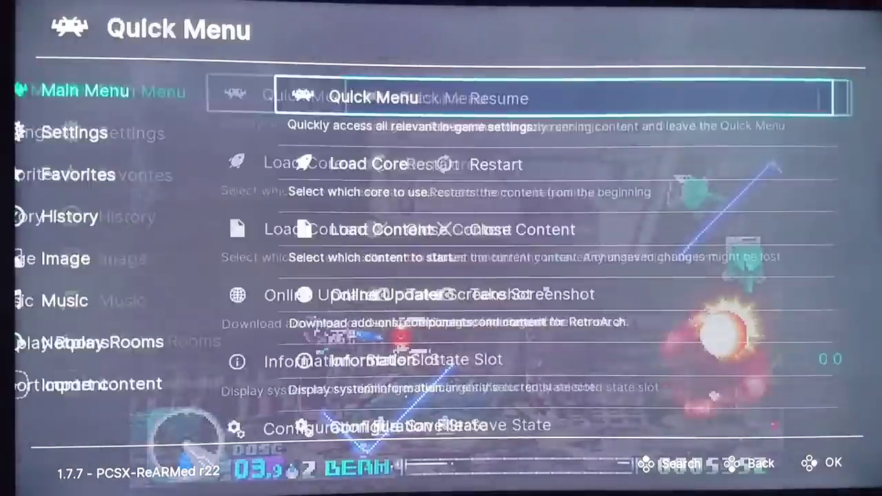
scroll(down, 3)
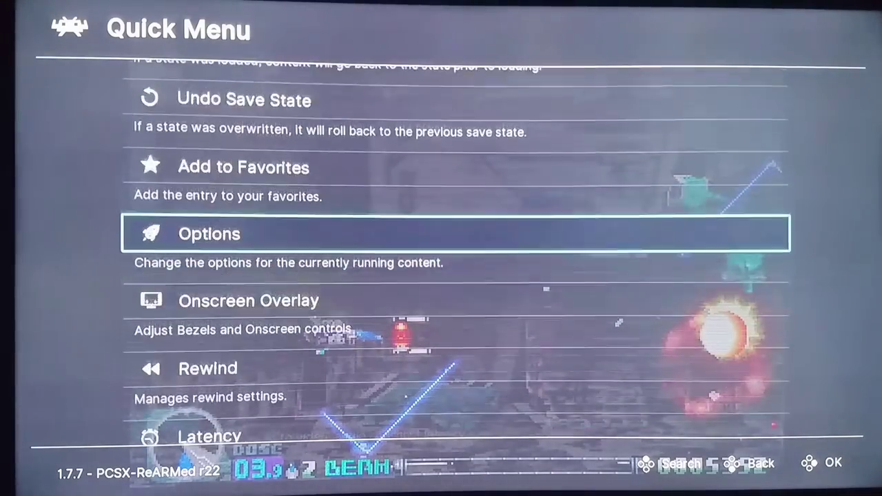
key(Escape)
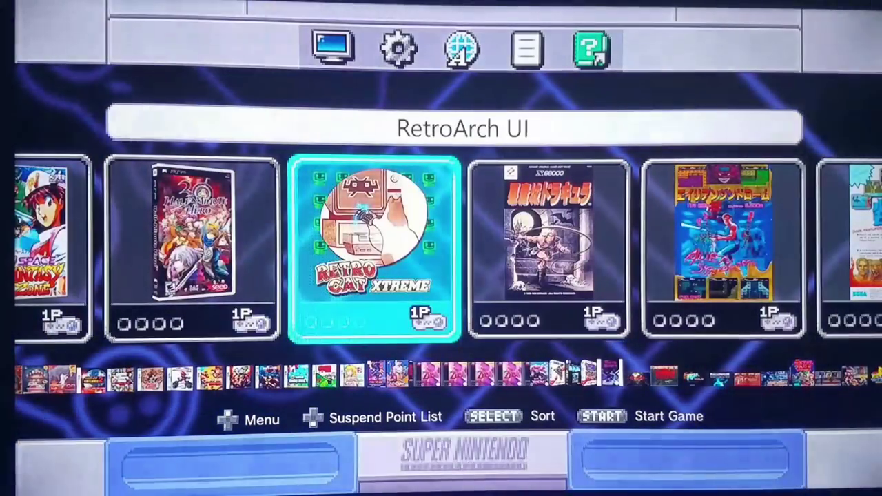
Step: Scroll right along the SNES Classic game shelf to the next OpenBOR title and launch it
scroll(right, 3)
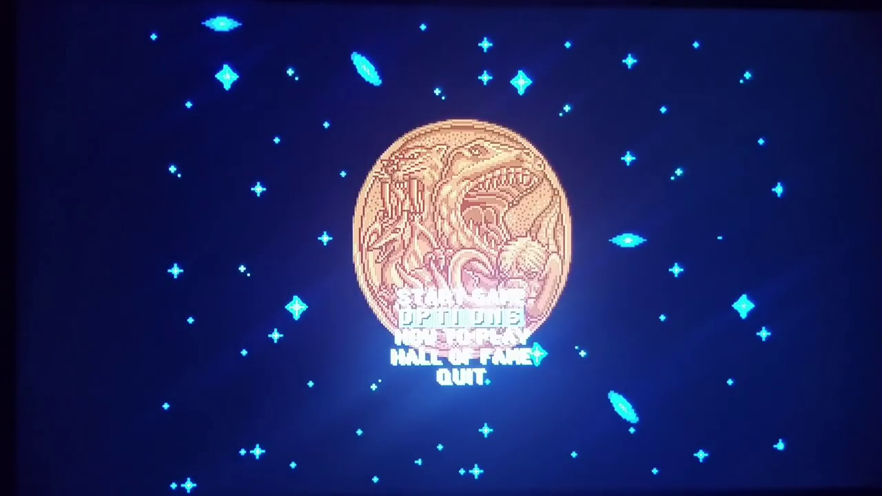
Step: Open Power Rangers Beats of Power's OpenBOR options menu with Video, Sound, Control and System
click(461, 317)
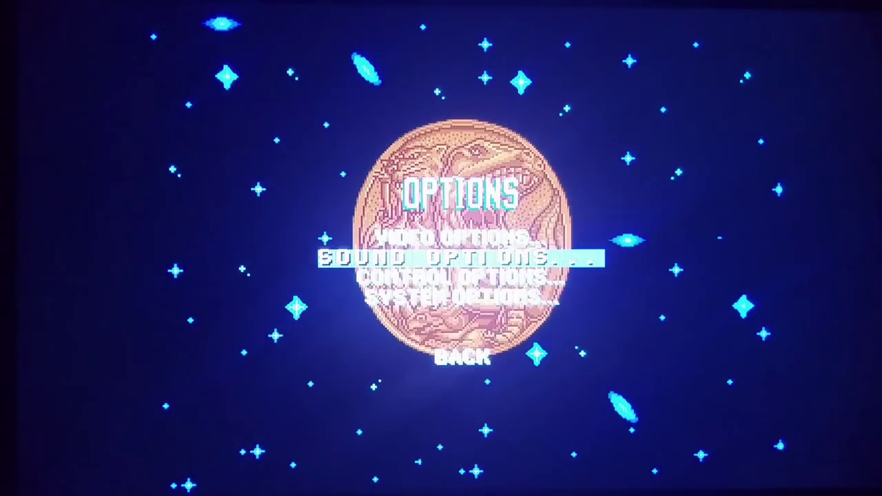
key(down)
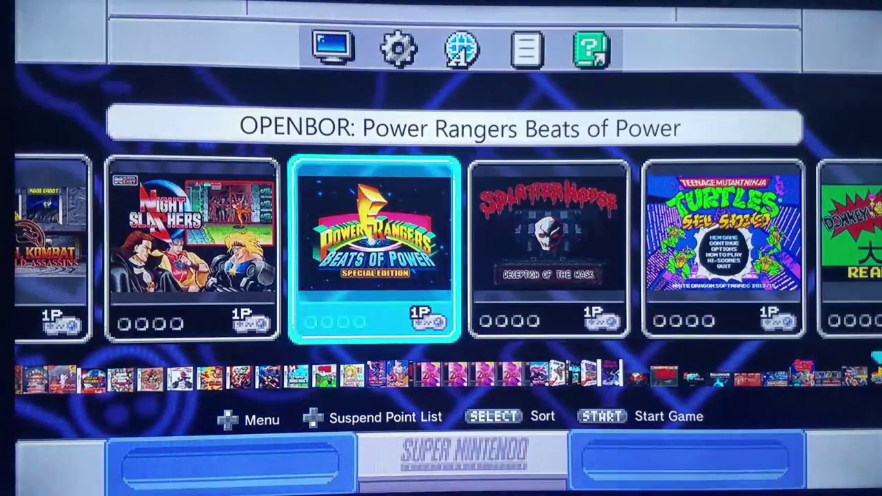
Step: Launch Splatterhouse from the shelf and confirm Start at its Choose Mode screen
key(Right)
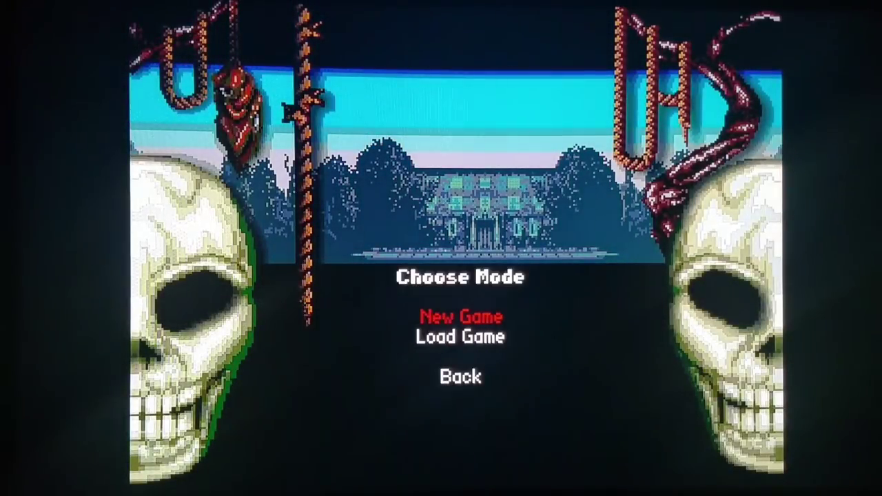
click(460, 316)
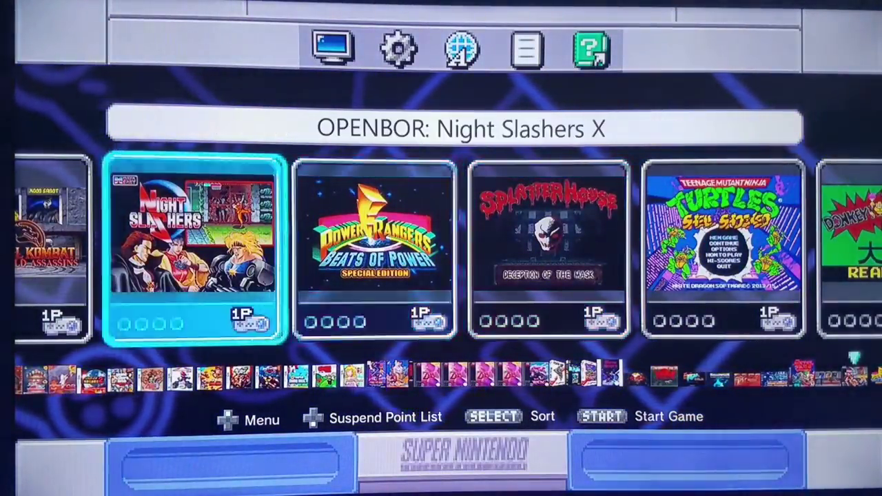
Step: Move right along the shelf to highlight Teenage Mutant Ninja Turtles - Shell Shocked
key(Right)
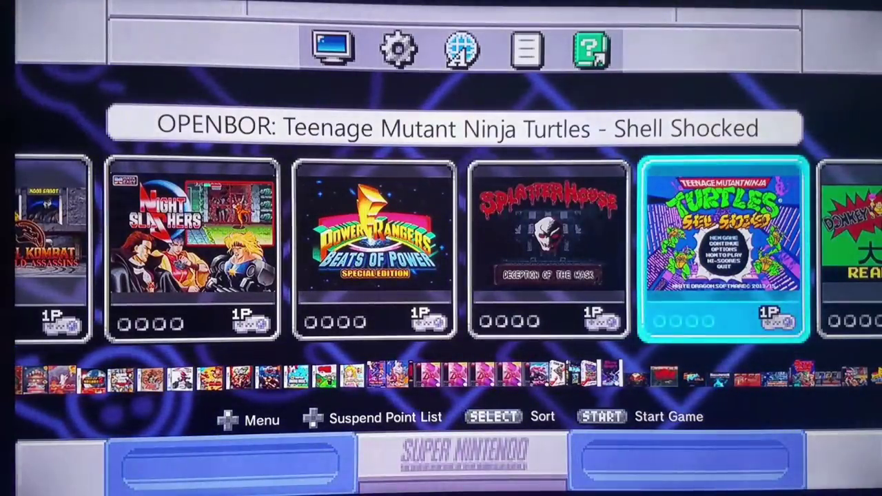
Step: Launch Metal Slug Resistance and show its Video Options with brightness, scale and filter settings
scroll(left, 3)
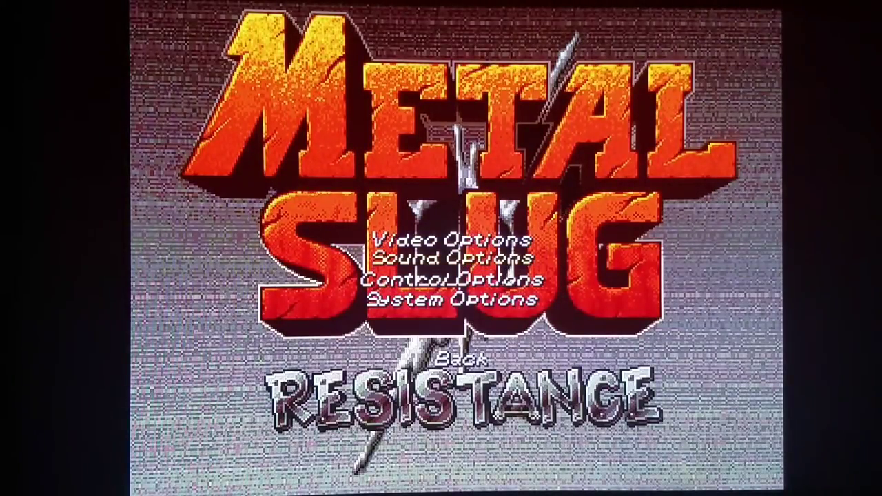
click(447, 240)
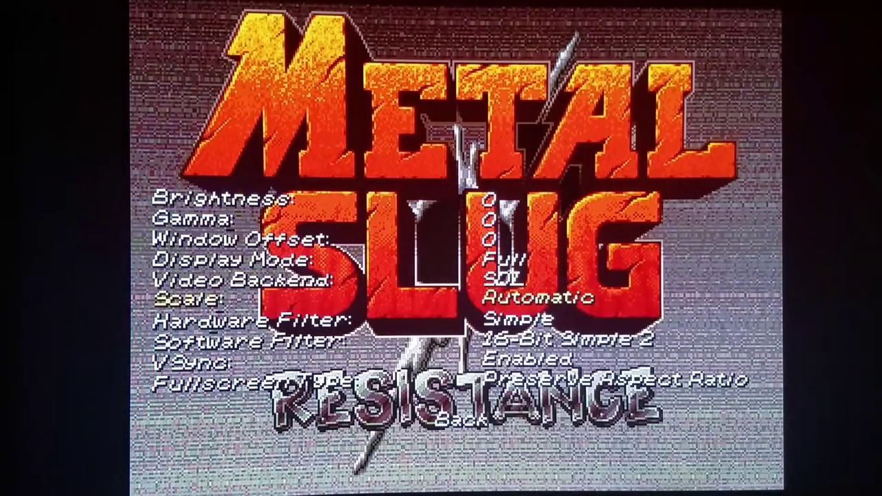